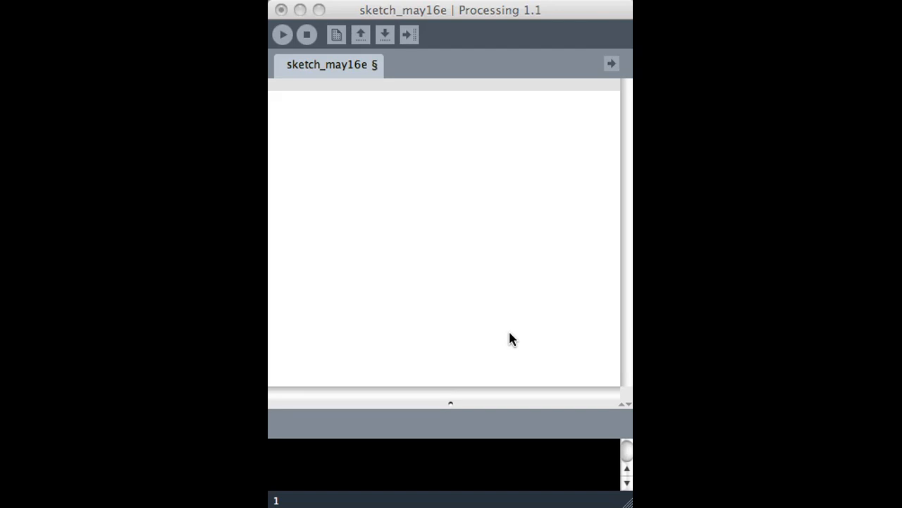
Step: Declare empty void setup() and void draw() functions in the sketch
{"action": "type", "text": "void se"}
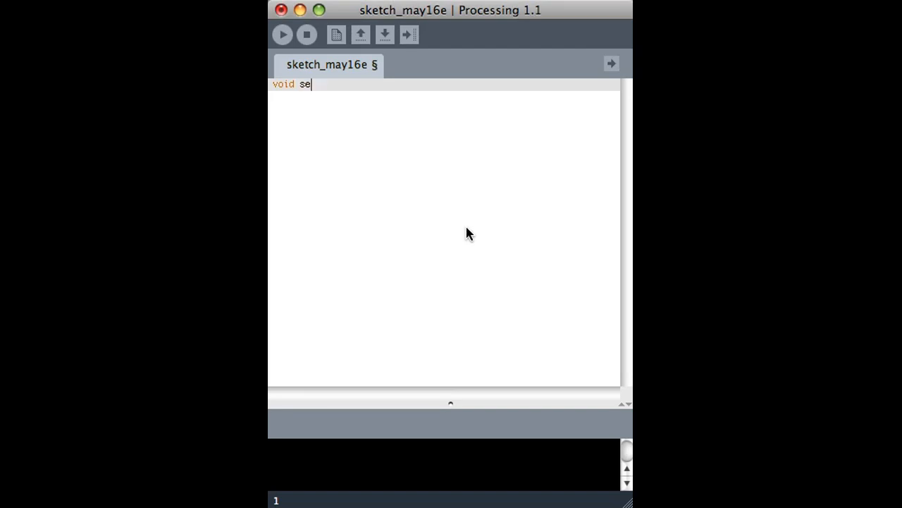
{"action": "type", "text": "tup() {"}
{"action": "type", "text": "}"}
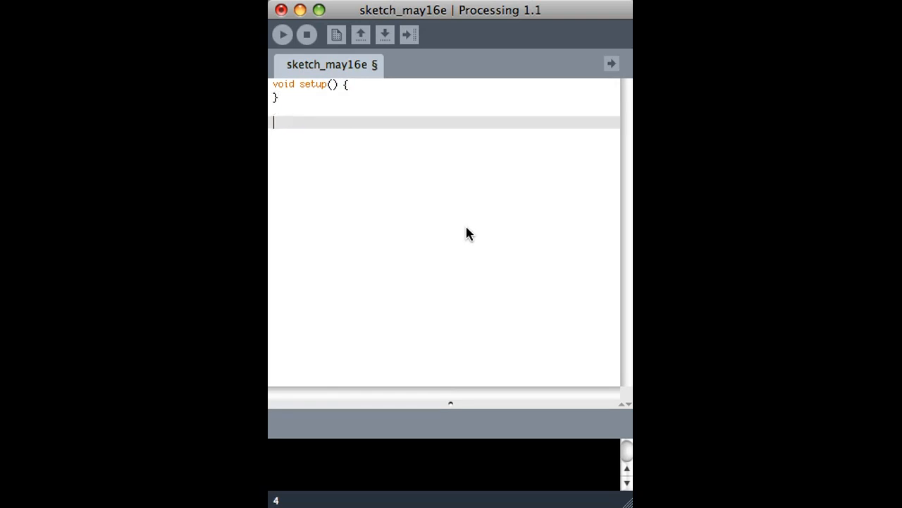
{"action": "type", "text": "void s"}
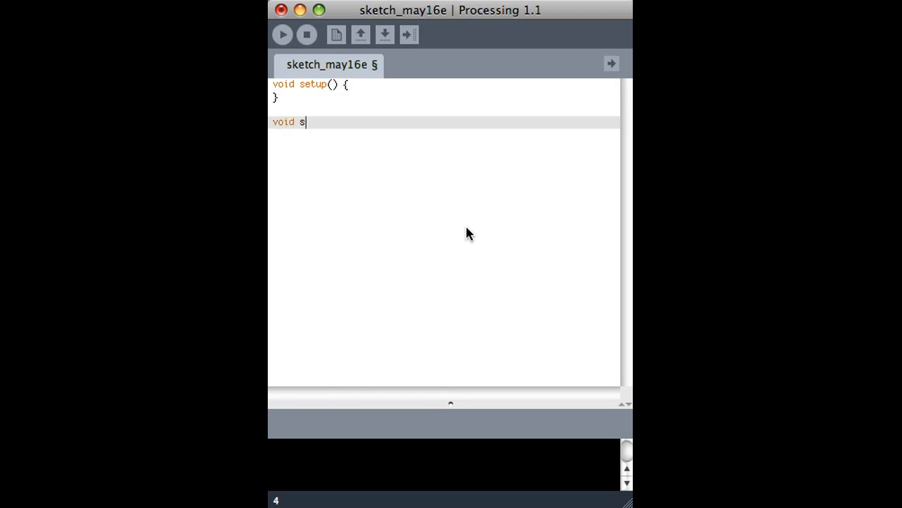
{"action": "type", "text": "raw() {"}
{"action": "type", "text": "b"}
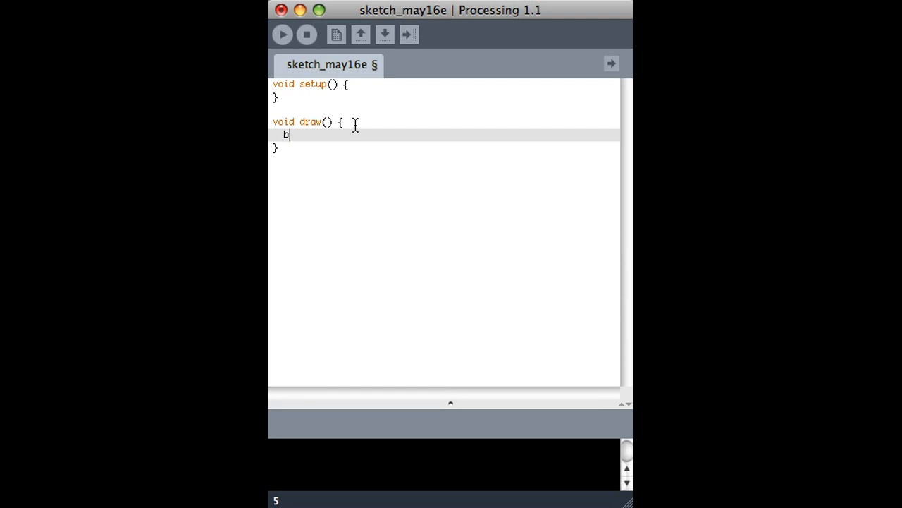
Step: In draw, paint background(128), fill red and draw a 10x10 ellipse at width/2, height/2
{"action": "type", "text": "ackground(128);"}
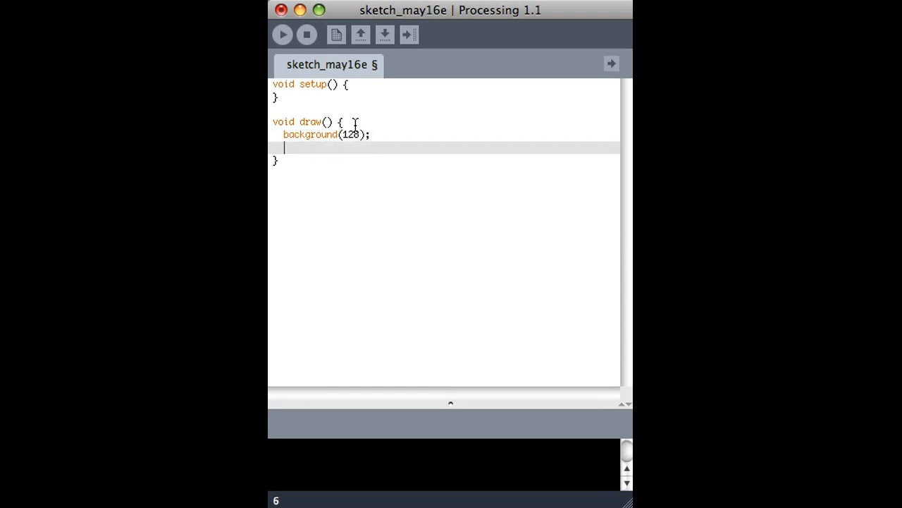
{"action": "type", "text": "fill(255,0,0);"}
{"action": "type", "text": "rec"}
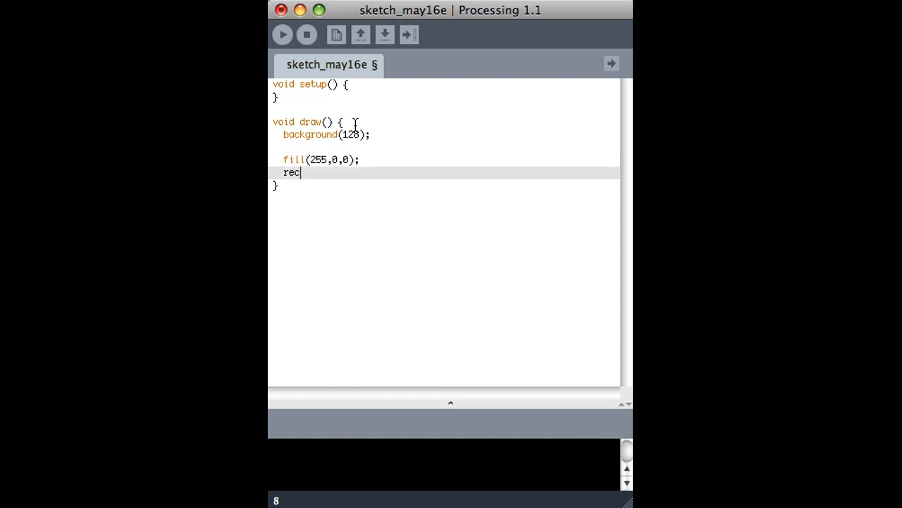
{"action": "type", "text": "t("}
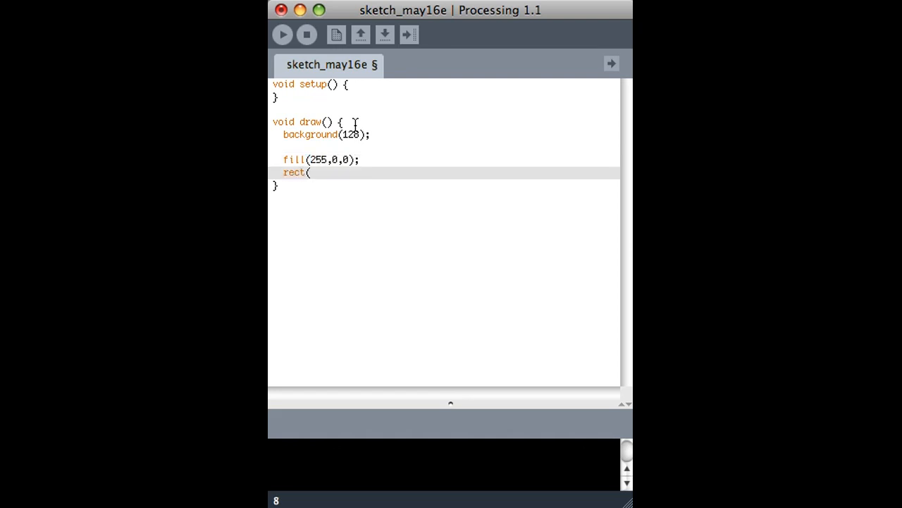
{"action": "type", "text": "width,"}
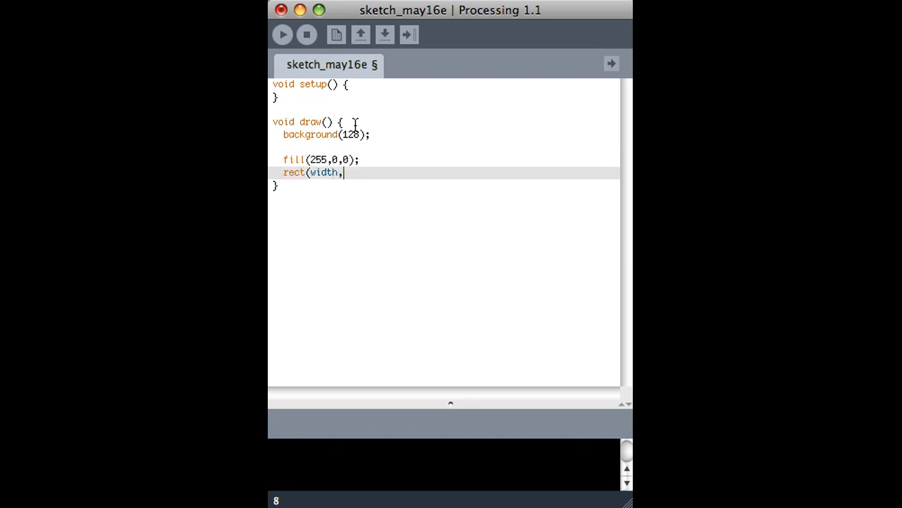
{"action": "type", "text": "/2,height/2,"}
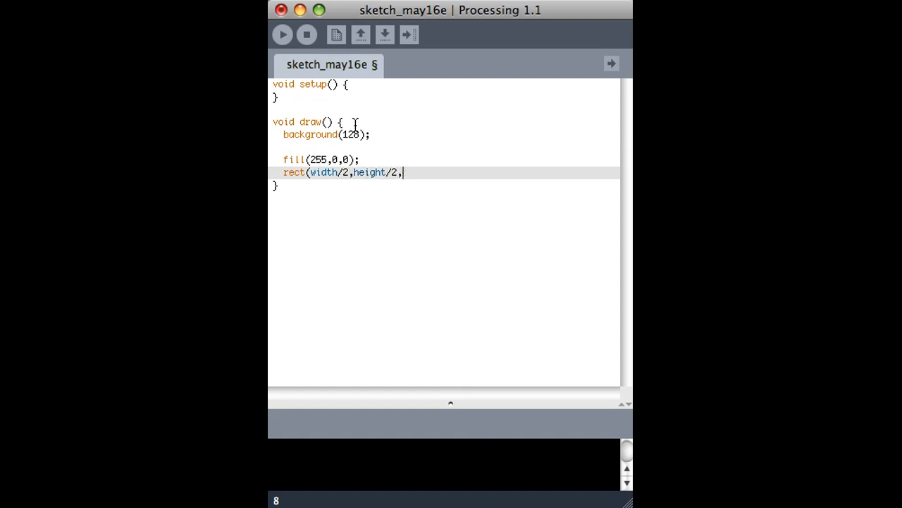
{"action": "type", "text": "10,10);"}
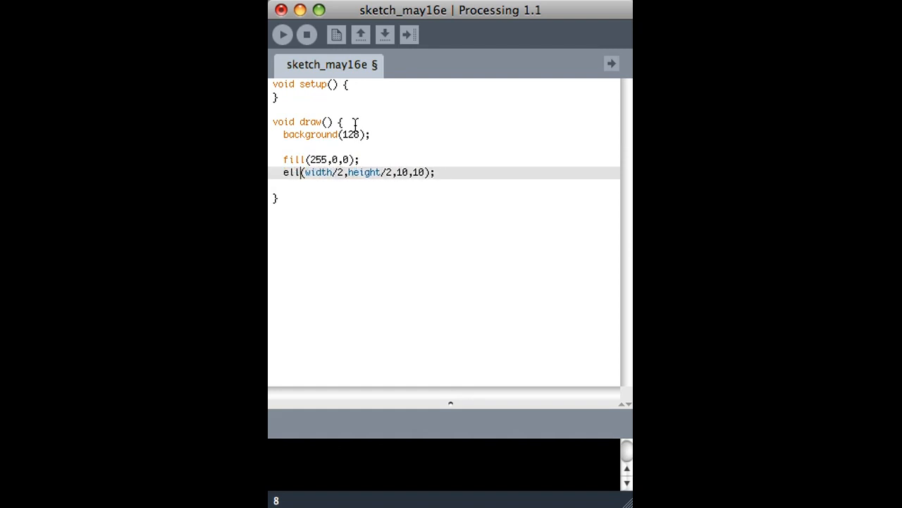
{"action": "type", "text": "ipse"}
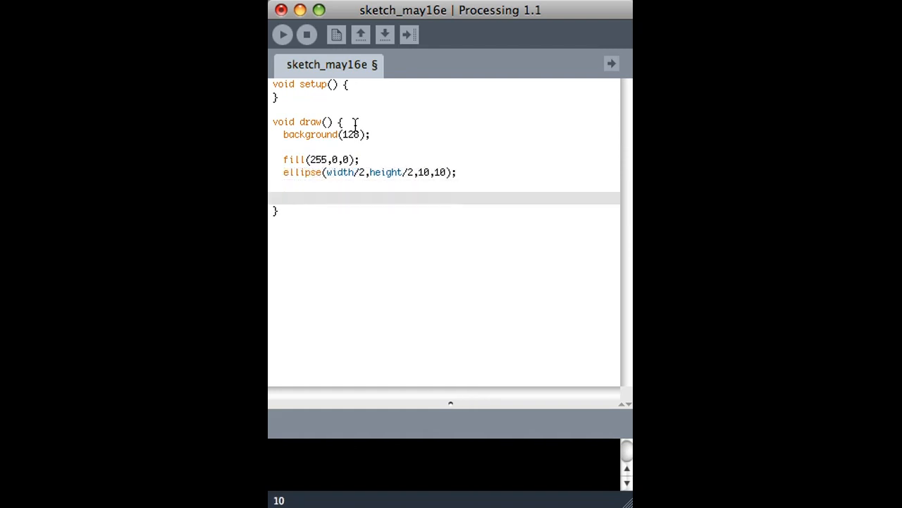
Step: Enlarge the ellipse to 30x30 and give setup size(300,300) and smooth()
{"action": "left_click", "coordinate": [282, 34]}
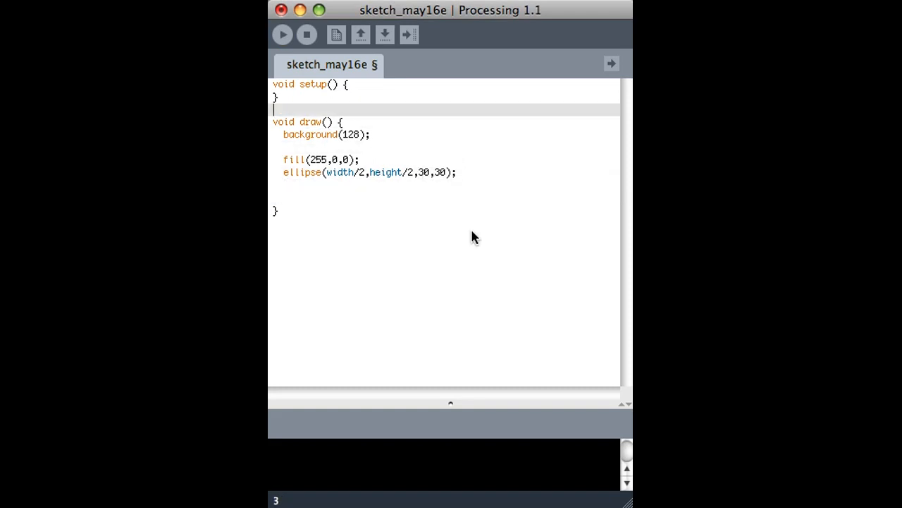
{"action": "type", "text": "size"}
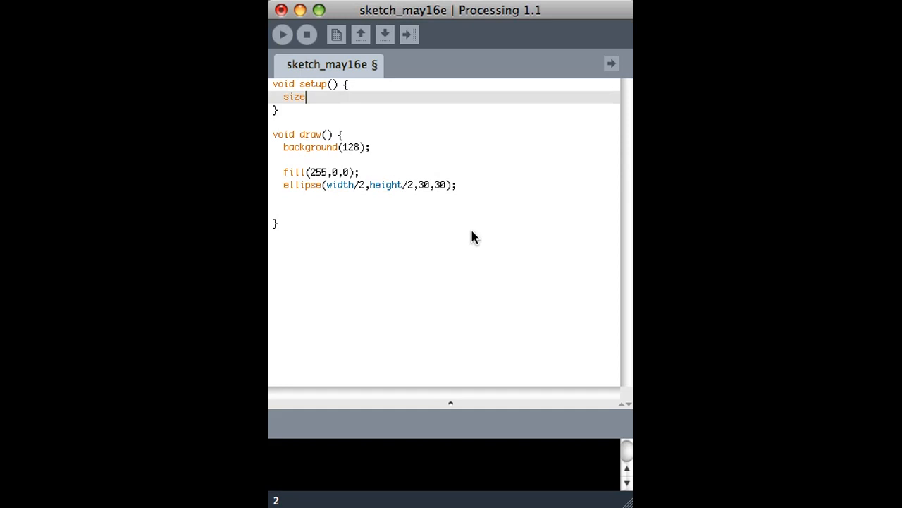
{"action": "type", "text": "(300,300)"}
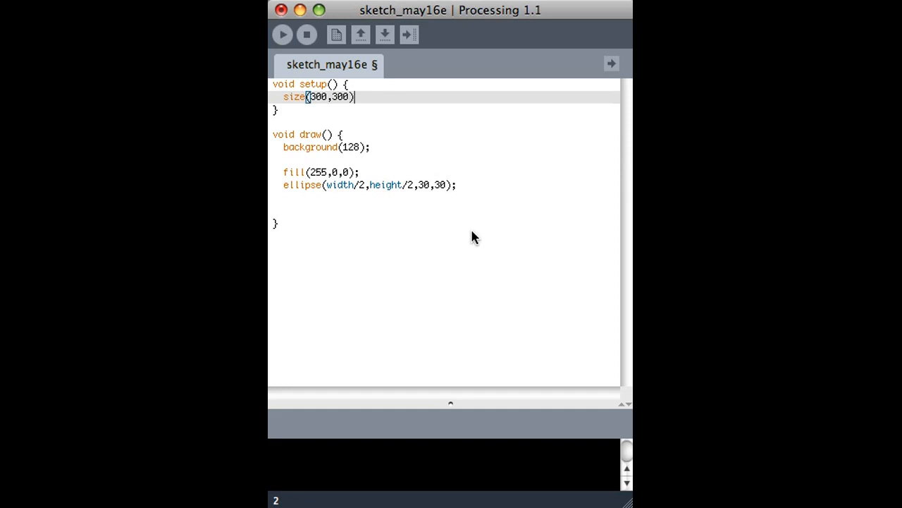
{"action": "left_click", "coordinate": [282, 34]}
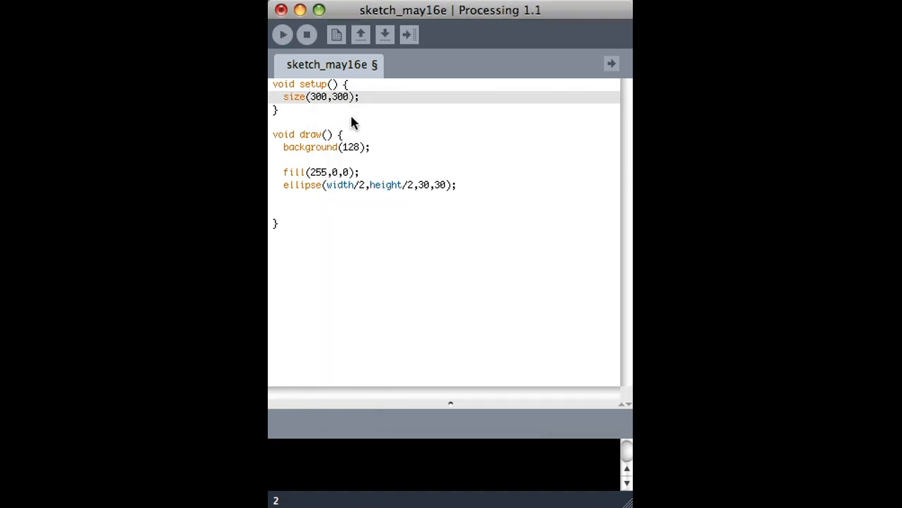
{"action": "type", "text": "smooth();"}
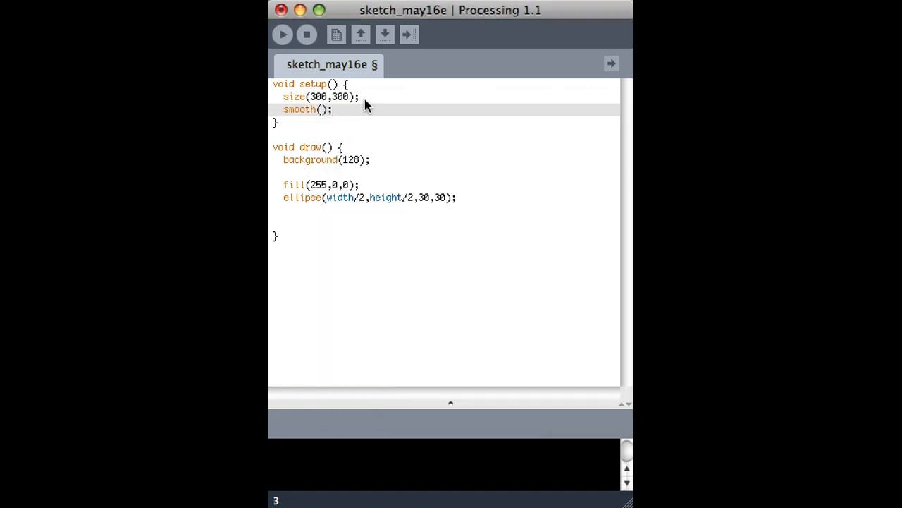
Step: Run the sketch to preview the red circle on grey, then stop it
{"action": "left_click", "coordinate": [282, 34]}
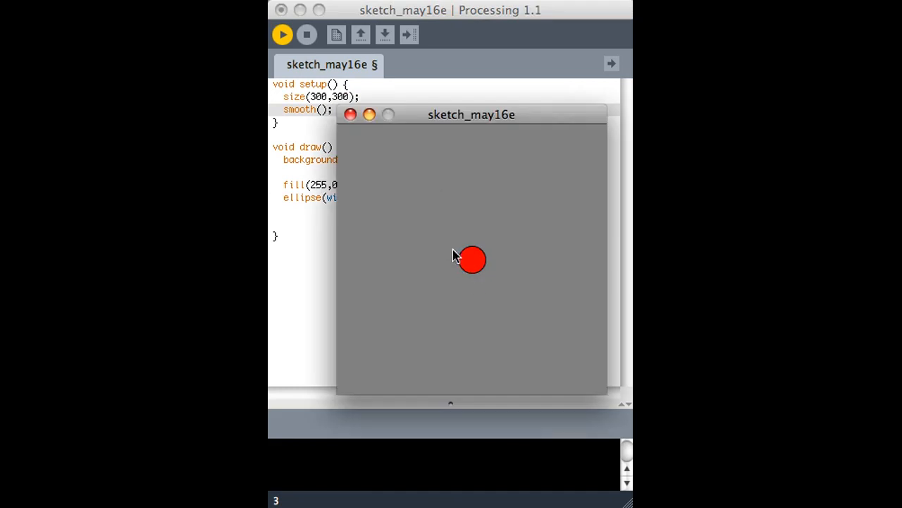
{"action": "left_click", "coordinate": [308, 34]}
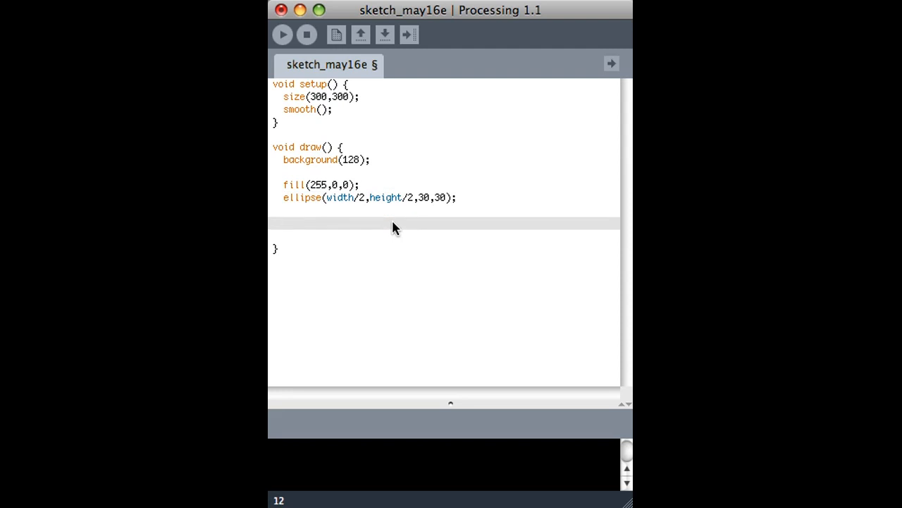
Step: Add fill(0,255,0) with an empty beginShape(); / endShape(CLOSE); block replacing the old triangle call
{"action": "type", "text": "fill(,"}
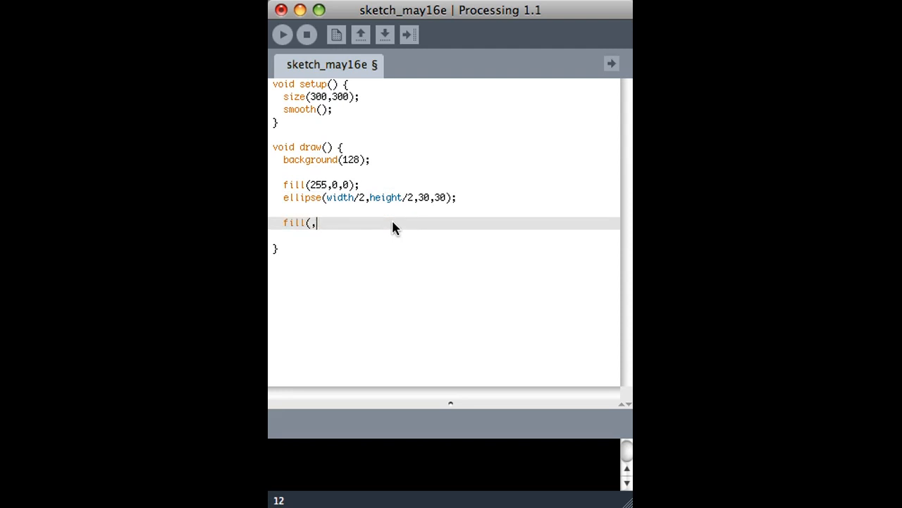
{"action": "type", "text": "0,255,0);"}
{"action": "type", "text": "triangle"}
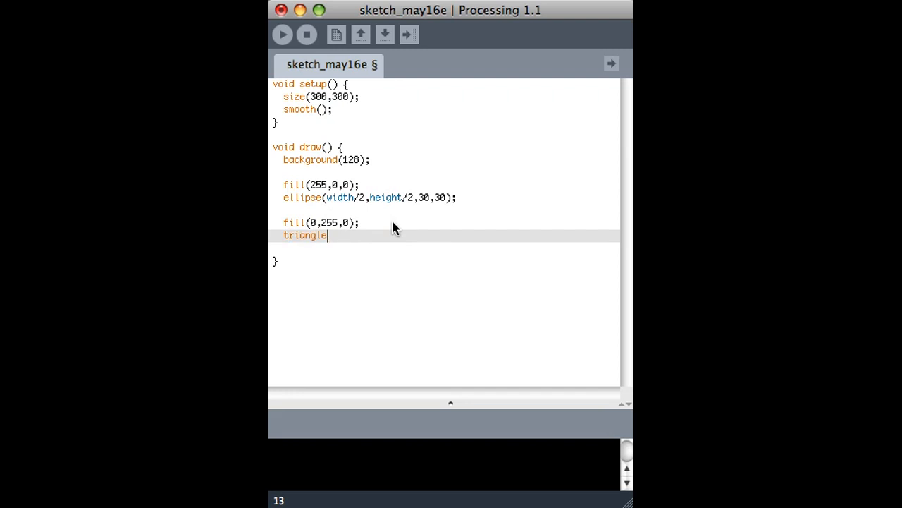
{"action": "key", "text": "BackSpace"}
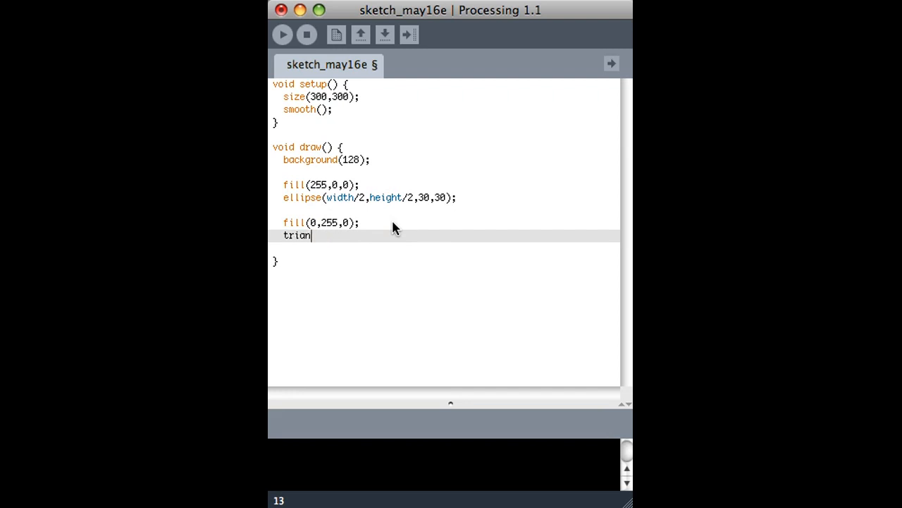
{"action": "key", "text": "Backspace"}
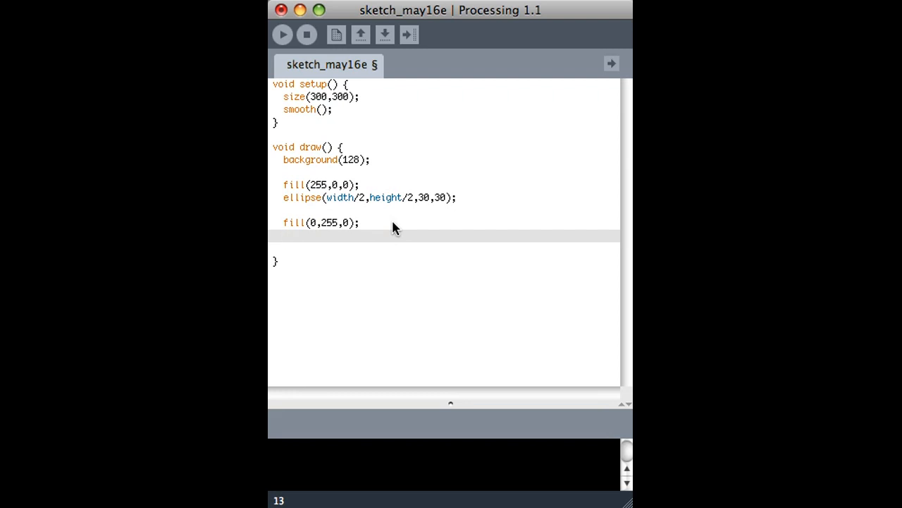
{"action": "type", "text": "beginShape"}
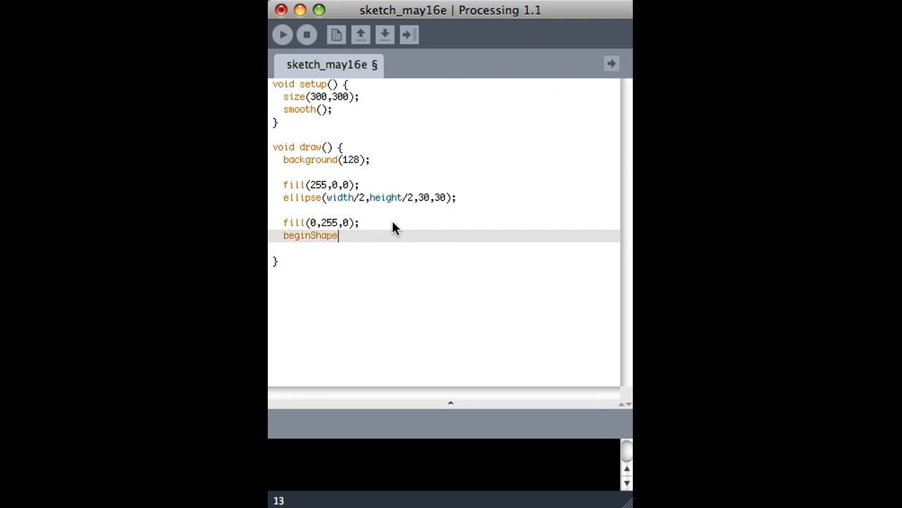
{"action": "type", "text": "();"}
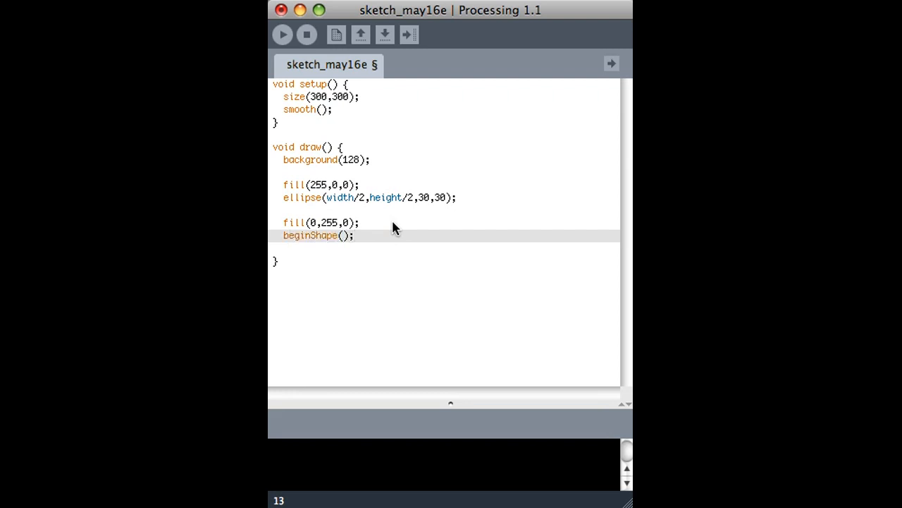
{"action": "key", "text": "enter"}
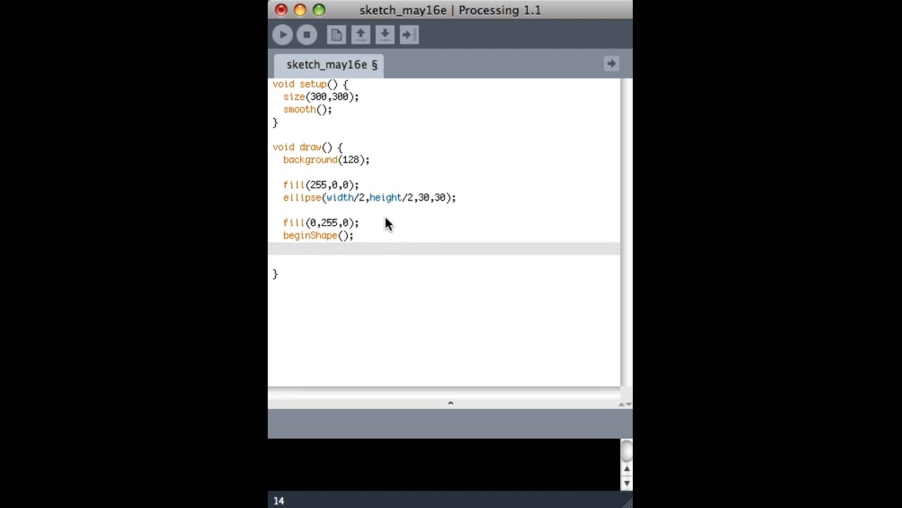
{"action": "type", "text": "endShape"}
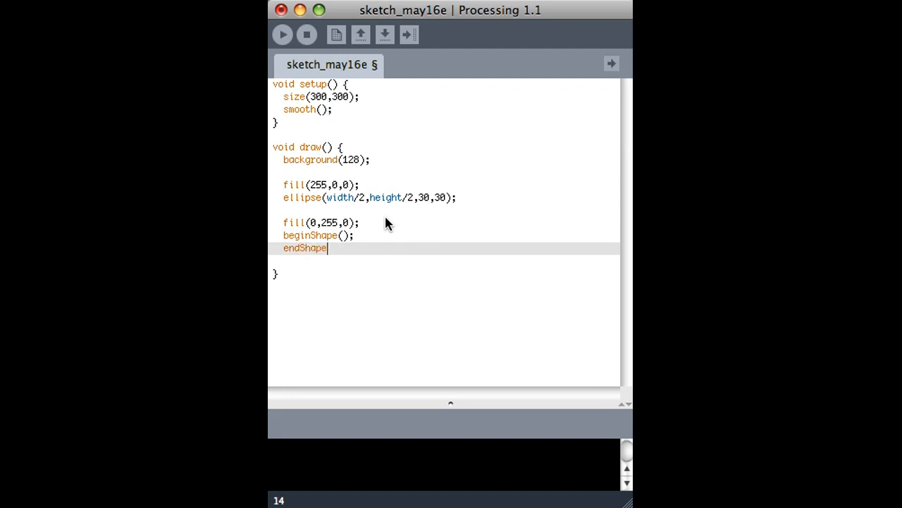
{"action": "type", "text": "(CLOSE);"}
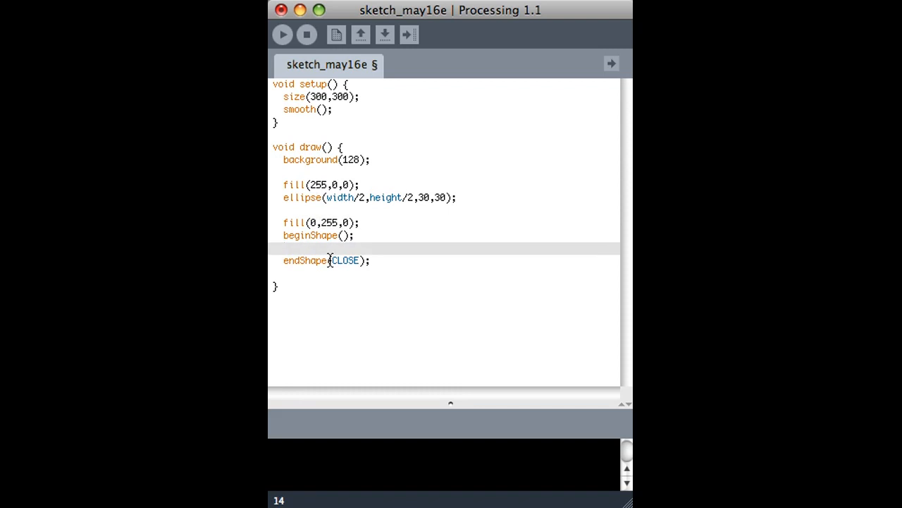
Step: Add vertices (140,30), (150,50), (130,50) commented top point, lower right and lower left
{"action": "type", "text": "ver"}
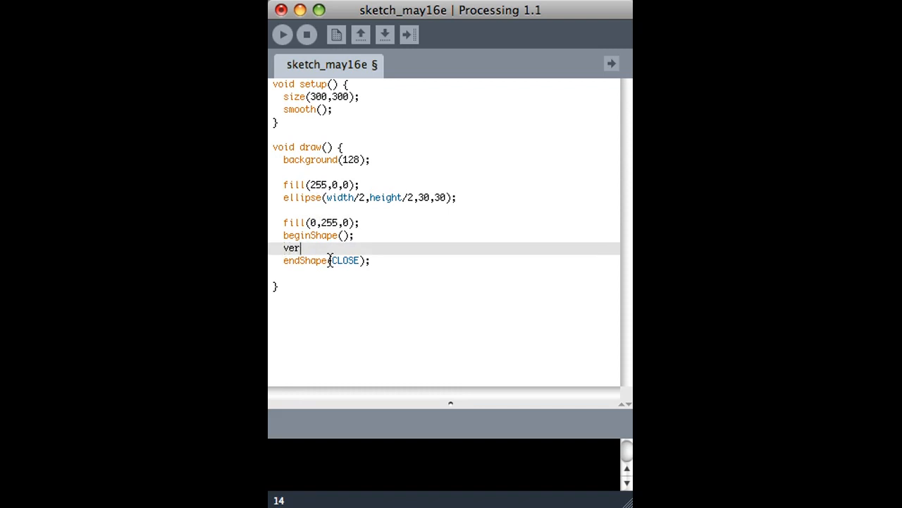
{"action": "type", "text": "tex(140"}
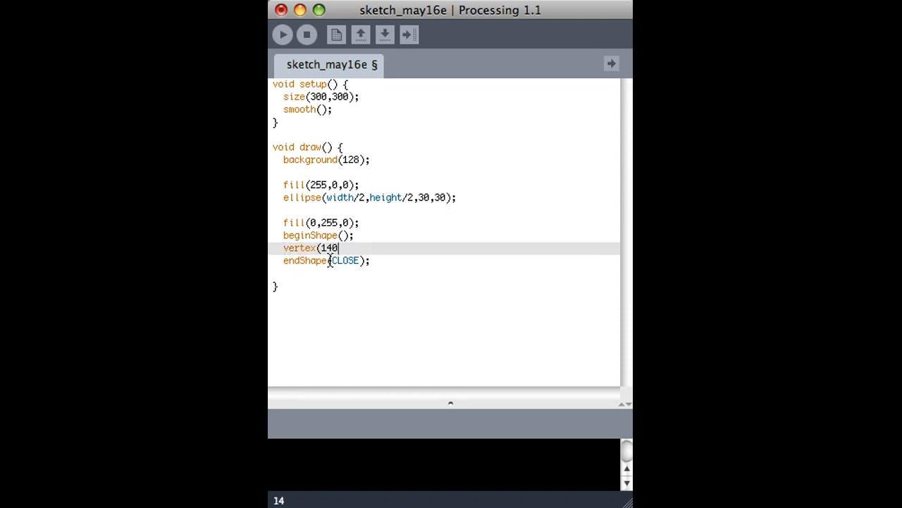
{"action": "type", "text": ",30); t"}
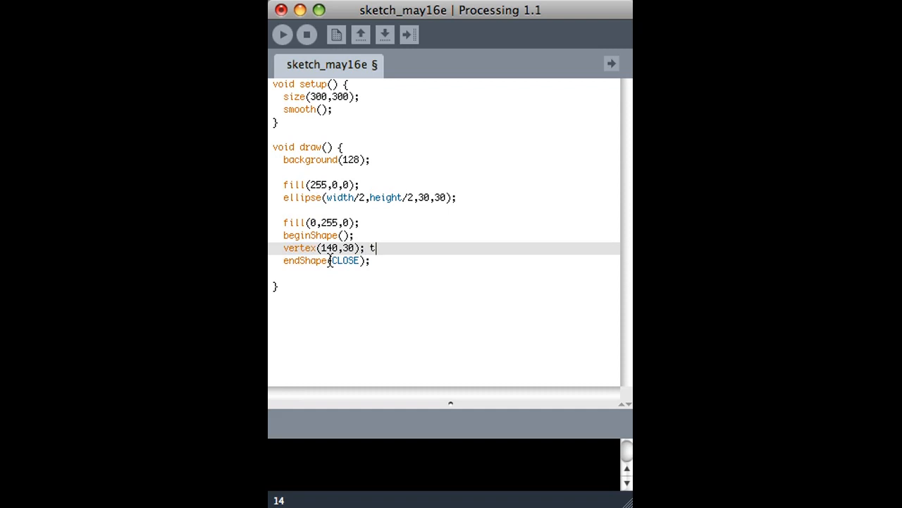
{"action": "type", "text": "/ top p"}
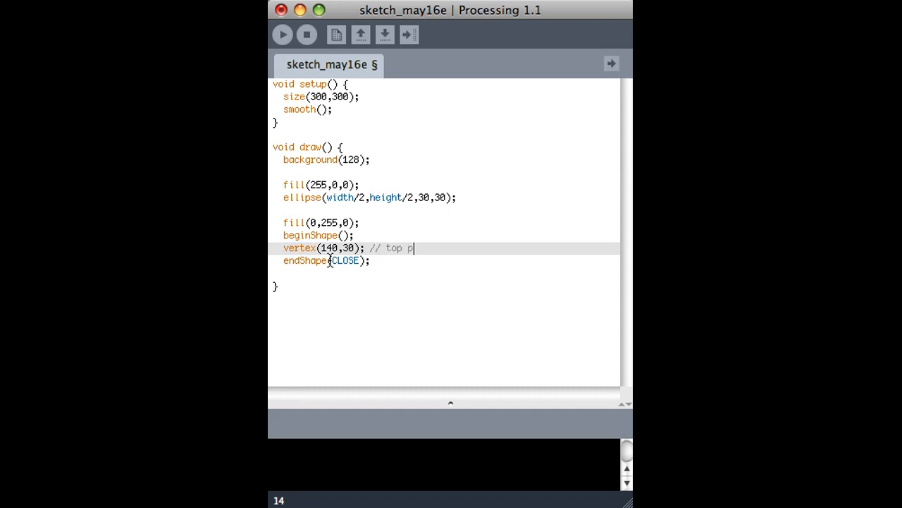
{"action": "type", "text": "verte"}
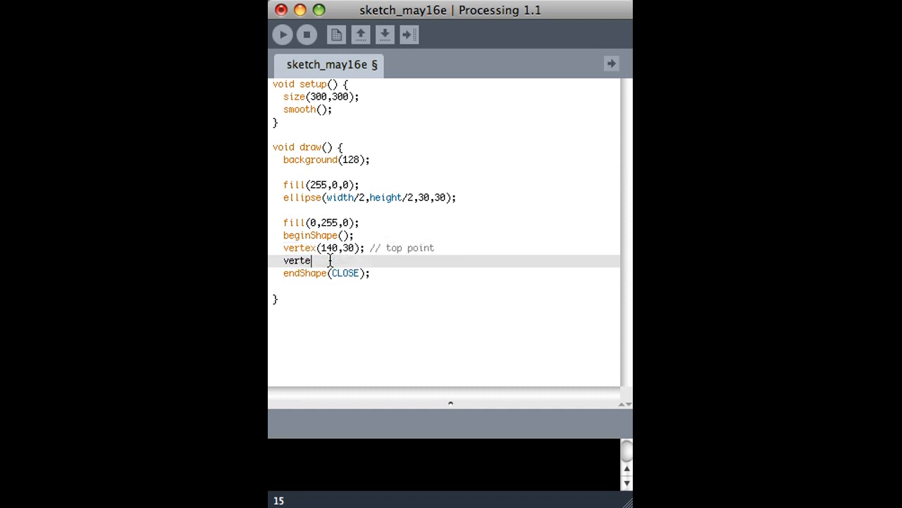
{"action": "type", "text": "x(150,50);"}
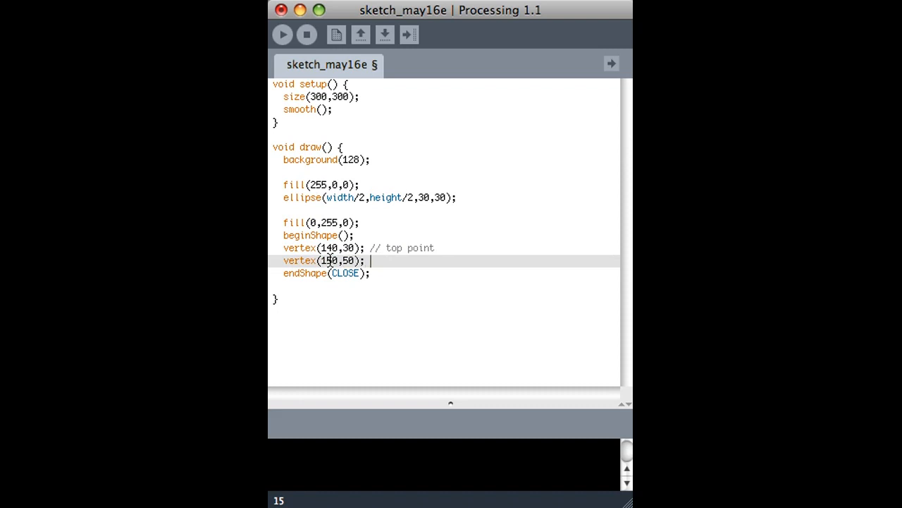
{"action": "type", "text": "// lower right"}
{"action": "type", "text": "vertex("}
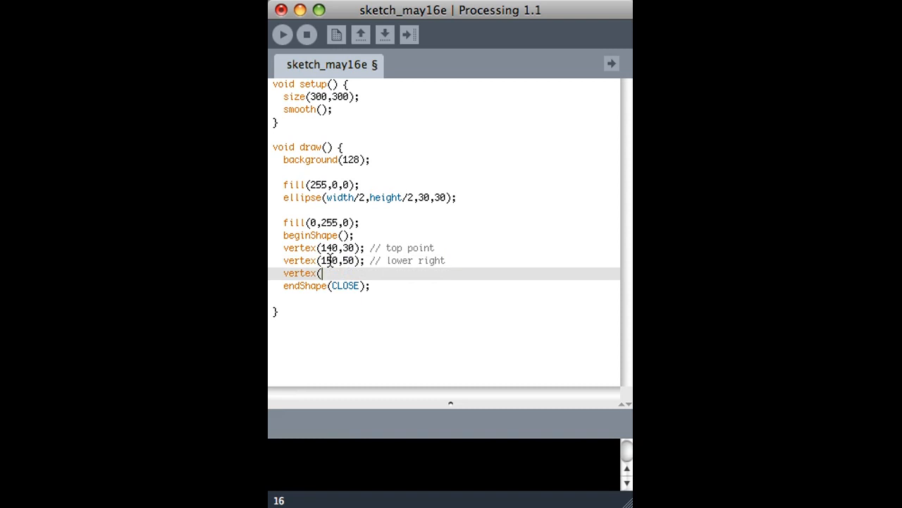
{"action": "type", "text": "130,"}
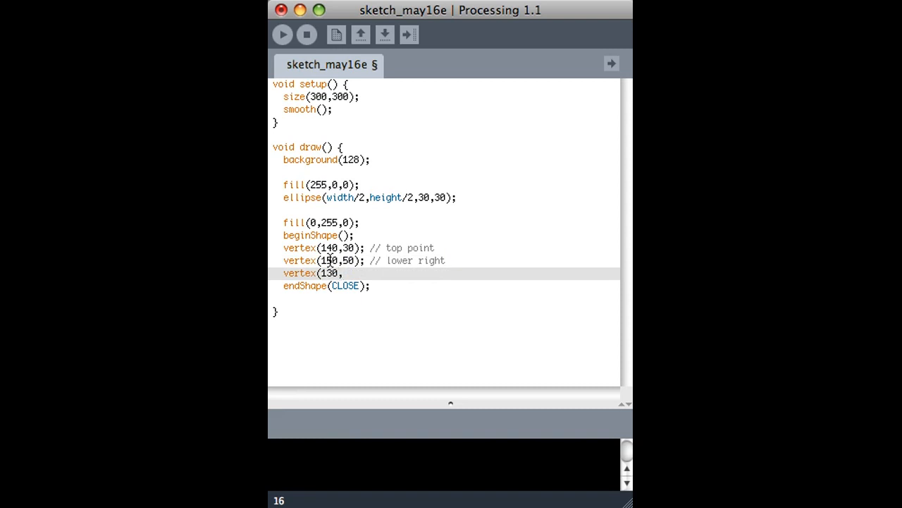
{"action": "type", "text": "50); //"}
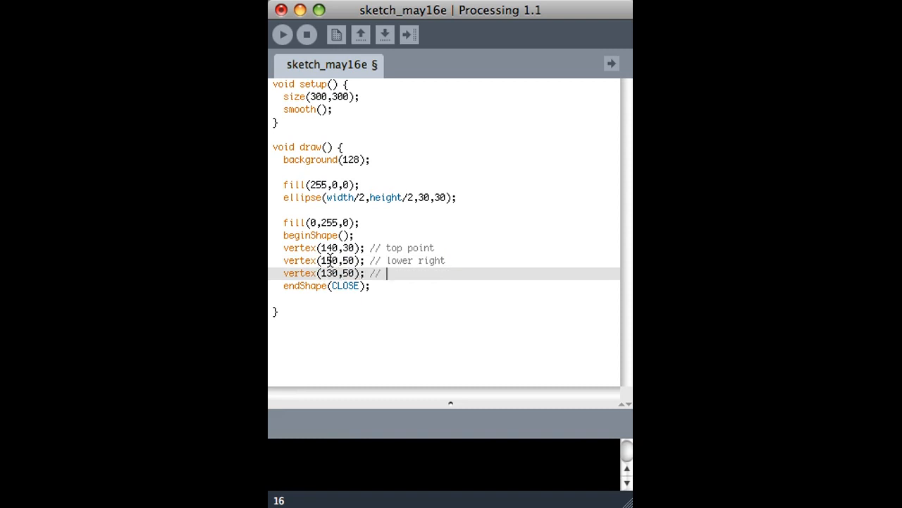
{"action": "type", "text": "left"}
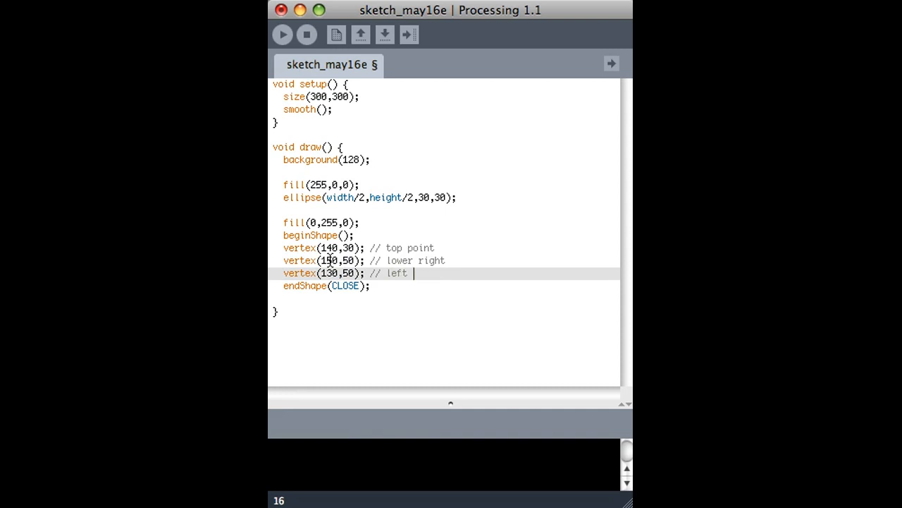
{"action": "type", "text": "ower"}
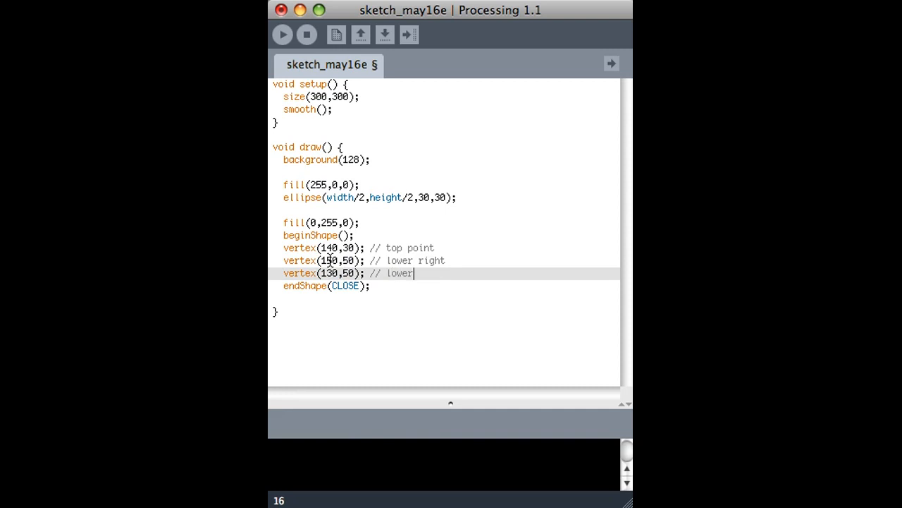
{"action": "type", "text": "left"}
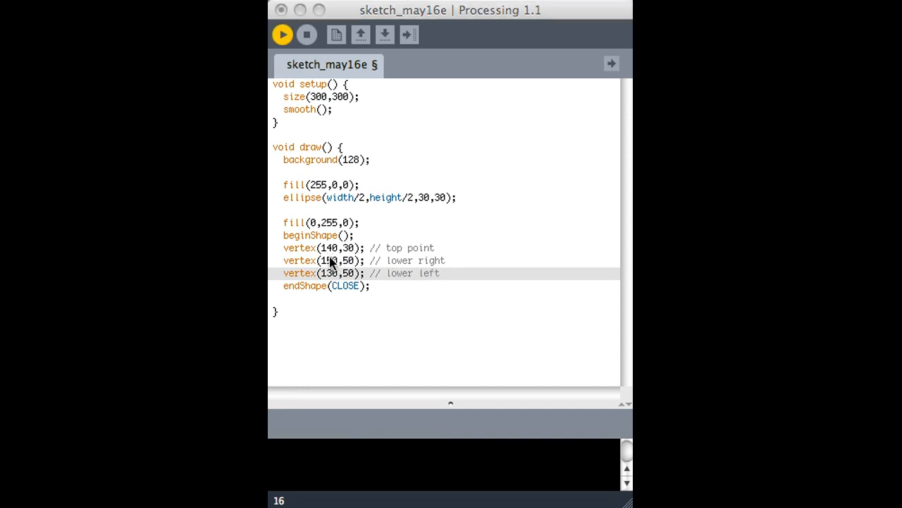
Step: Call greentriangler(); in draw after the circle code
{"action": "left_click", "coordinate": [282, 34]}
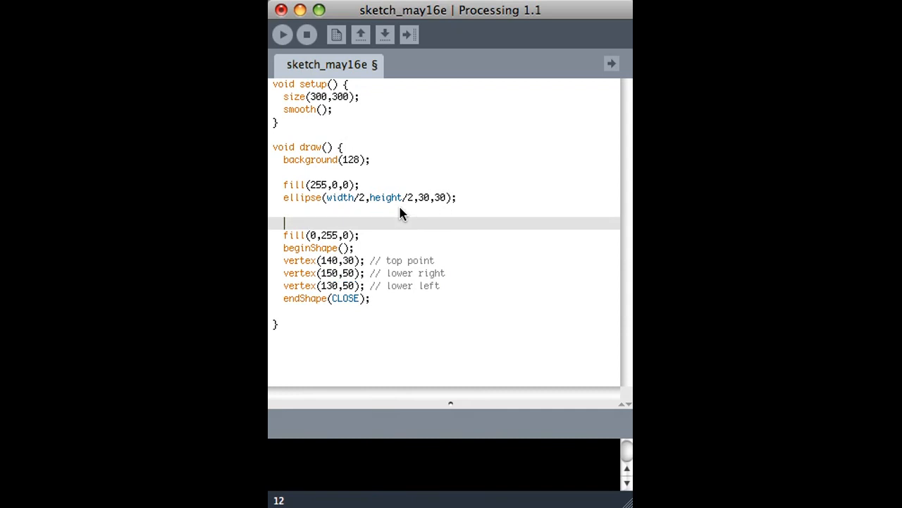
{"action": "type", "text": "gre"}
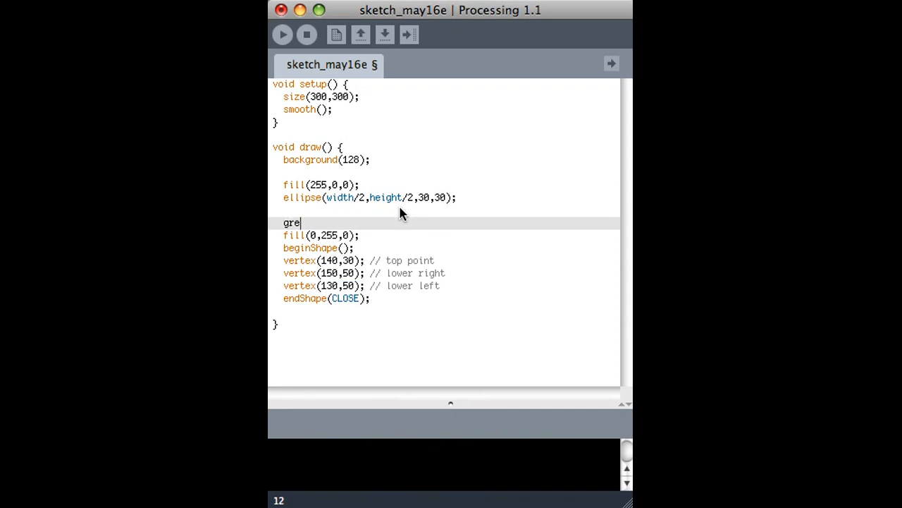
{"action": "type", "text": "en"}
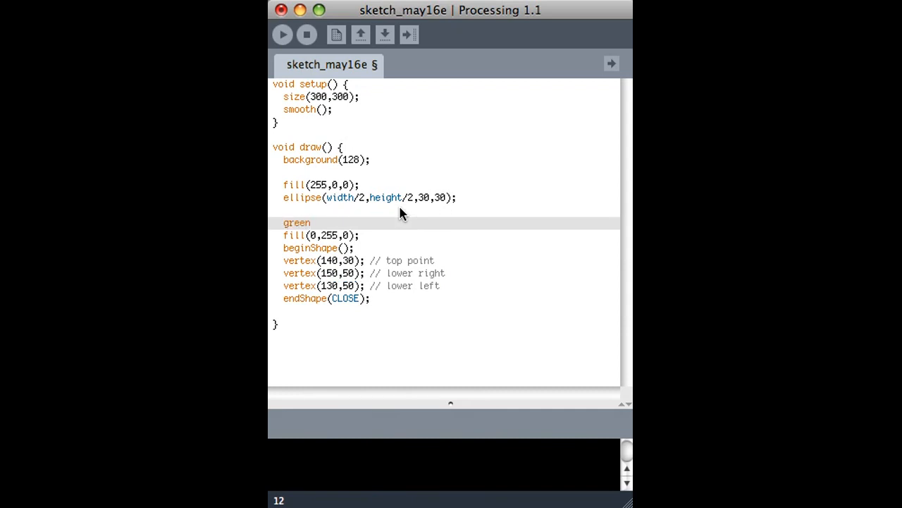
{"action": "type", "text": "triangler();"}
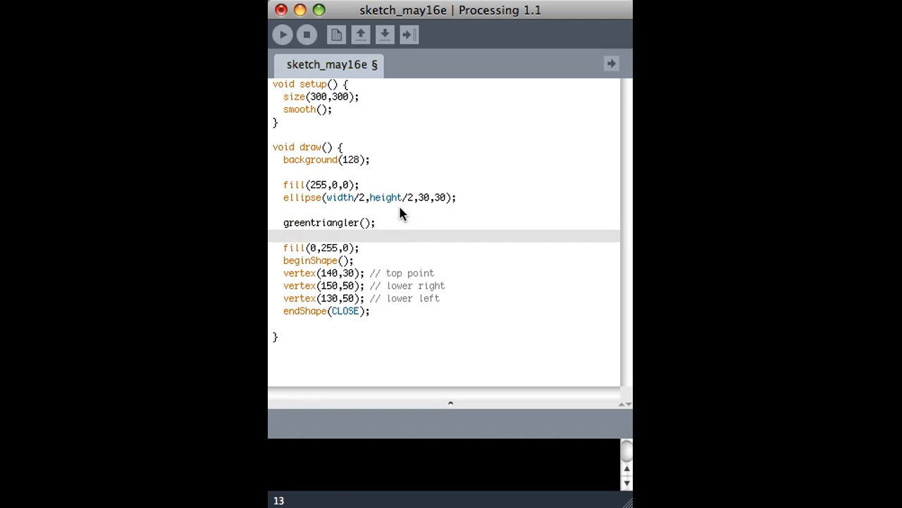
Step: Move the triangle lines out of draw into a new void greentriangler() { } function
{"action": "left_click_drag", "start_coordinate": [283, 249], "coordinate": [369, 312]}
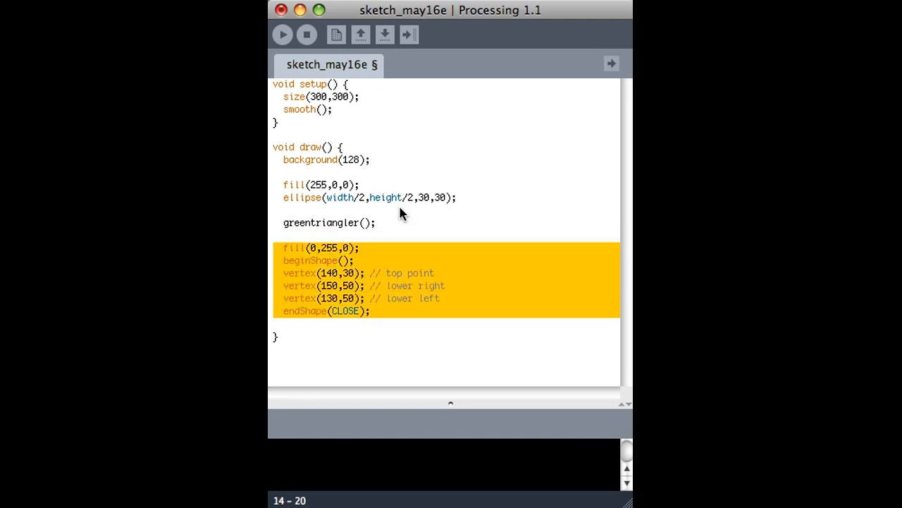
{"action": "key", "text": "Delete"}
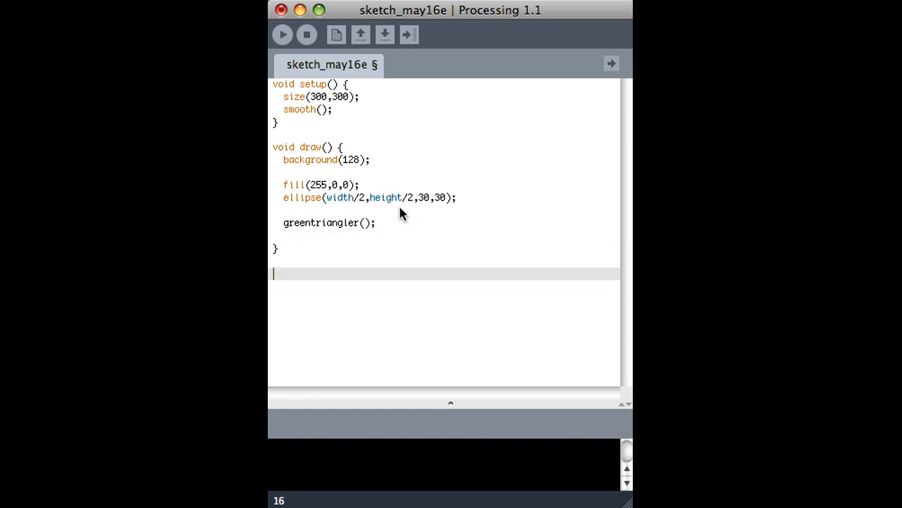
{"action": "type", "text": "void"}
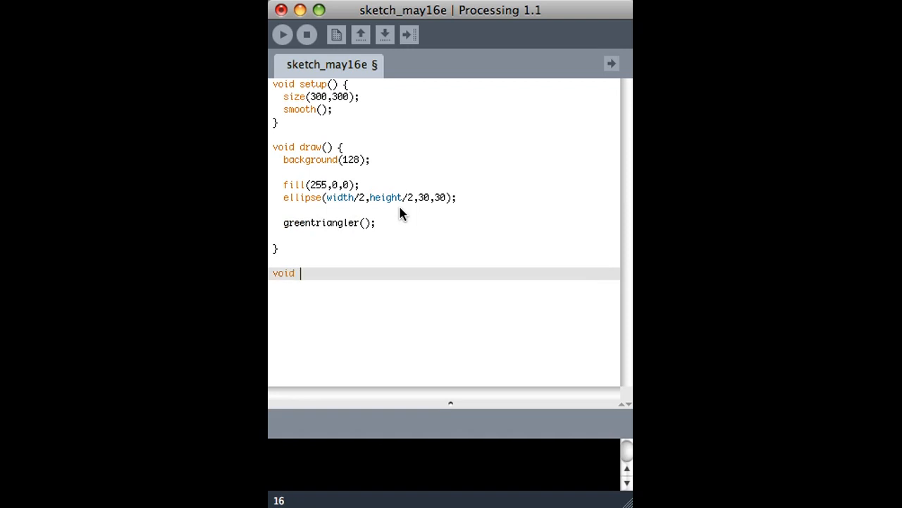
{"action": "type", "text": "greentr"}
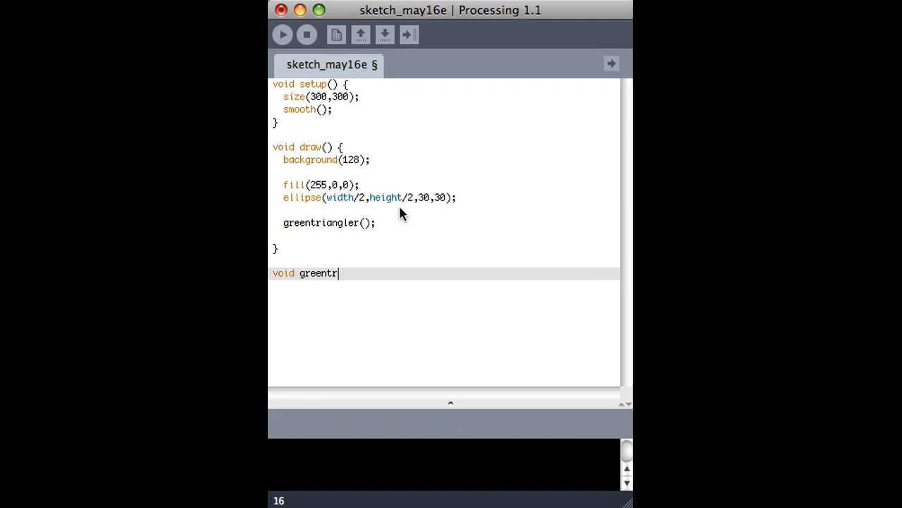
{"action": "type", "text": "iangler() {"}
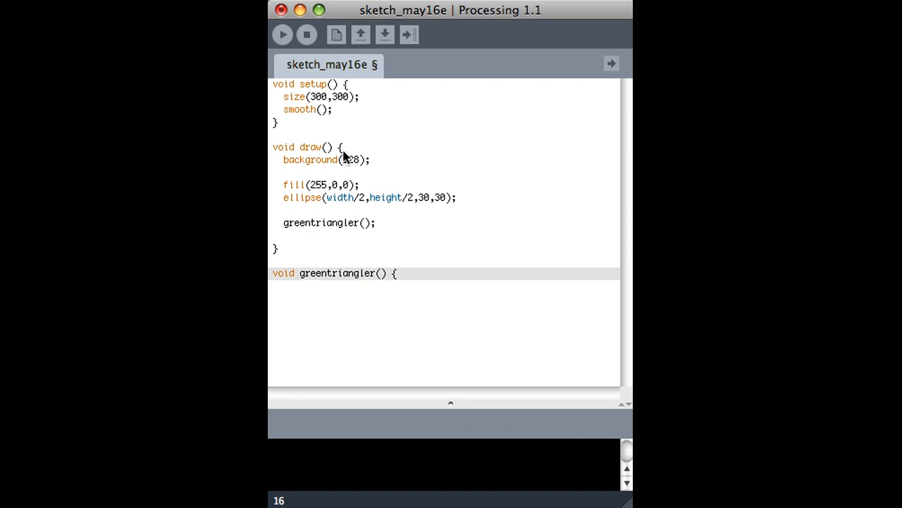
{"action": "type", "text": "}"}
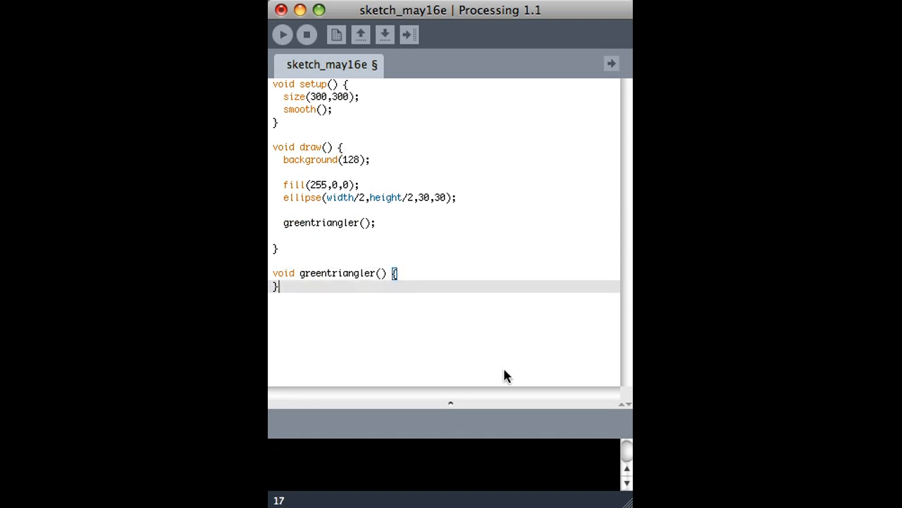
{"action": "mouse_move", "coordinate": [282, 280]}
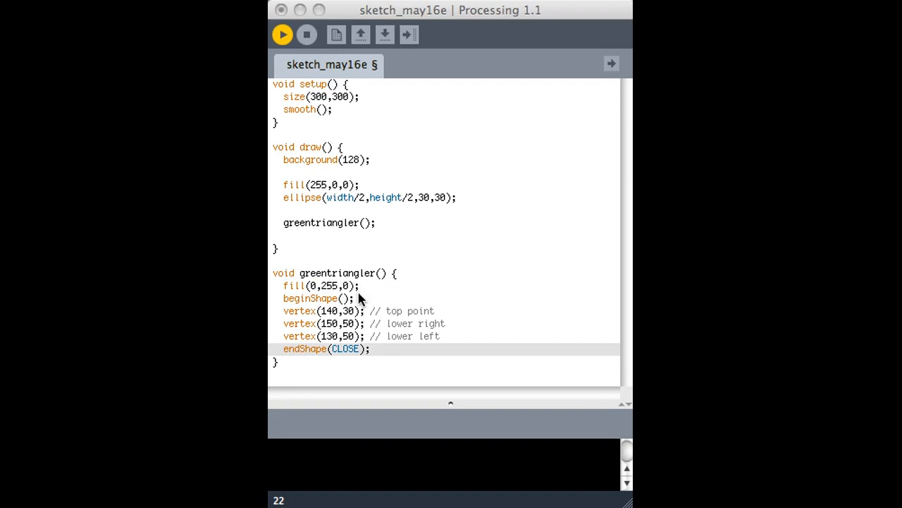
Step: Run the sketch to confirm both shapes appear, then close its window
{"action": "left_click", "coordinate": [282, 34]}
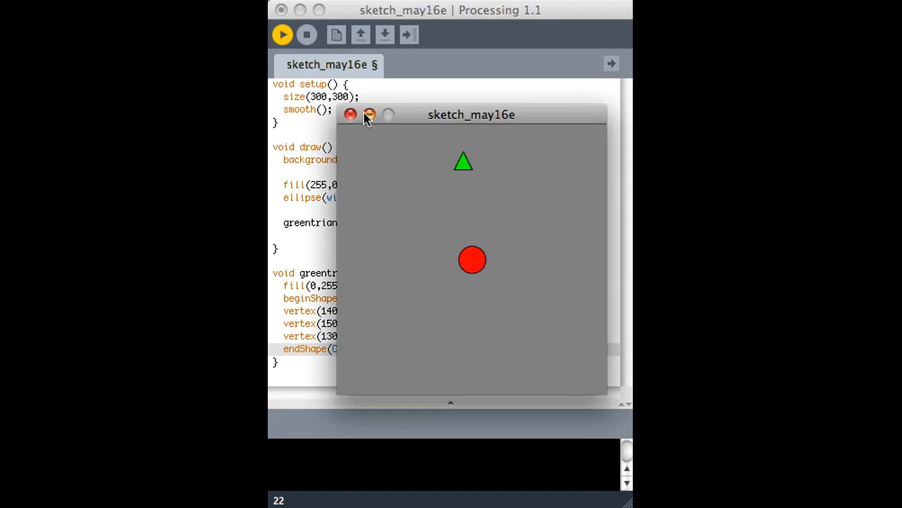
{"action": "left_click", "coordinate": [350, 115]}
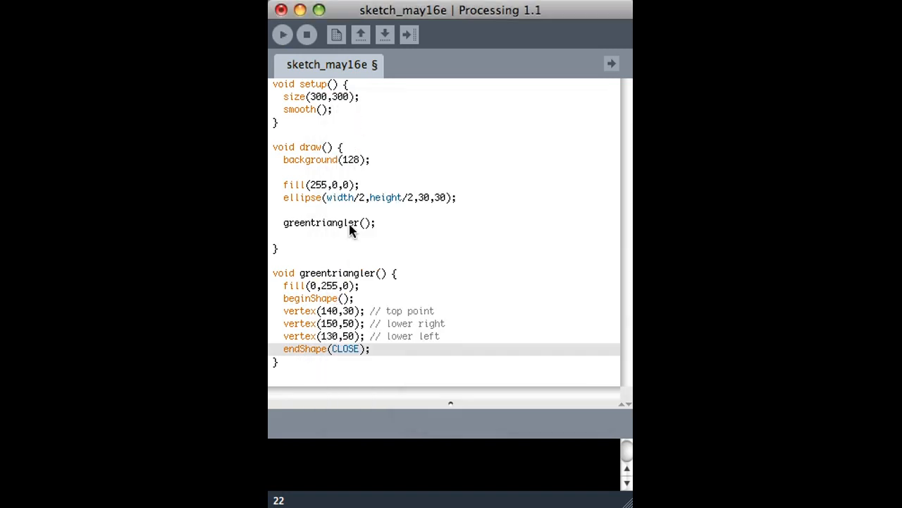
Step: Pass 100,100 arguments in the greentriangler call in draw
{"action": "type", "text": "1"}
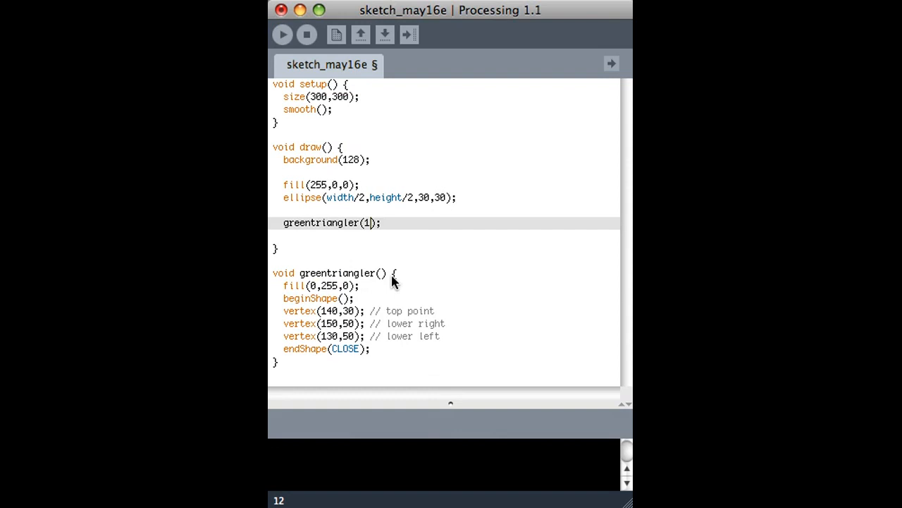
{"action": "type", "text": "00,100"}
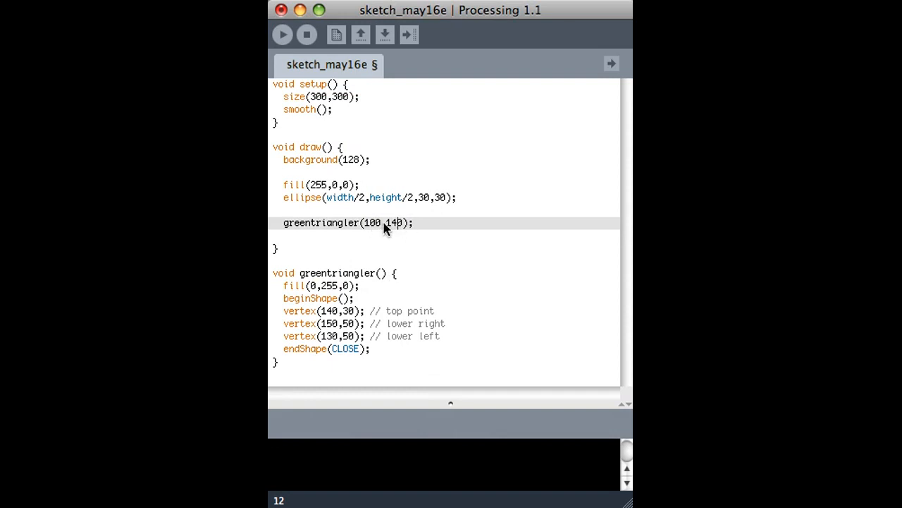
{"action": "mouse_move", "coordinate": [388, 266]}
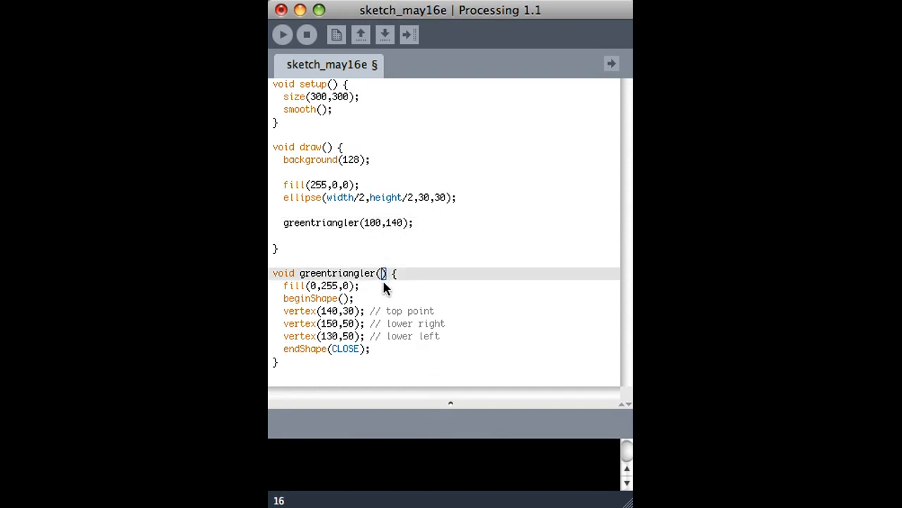
{"action": "double_click", "coordinate": [322, 222]}
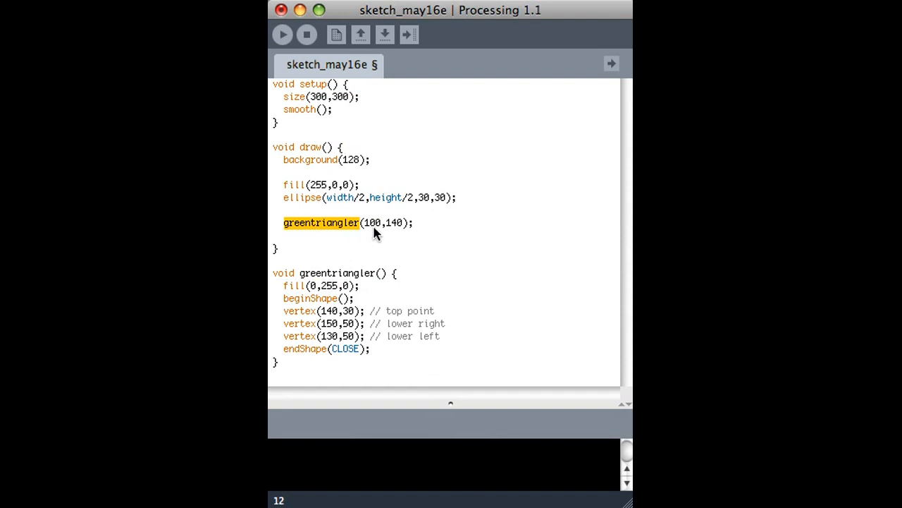
{"action": "mouse_move", "coordinate": [386, 229]}
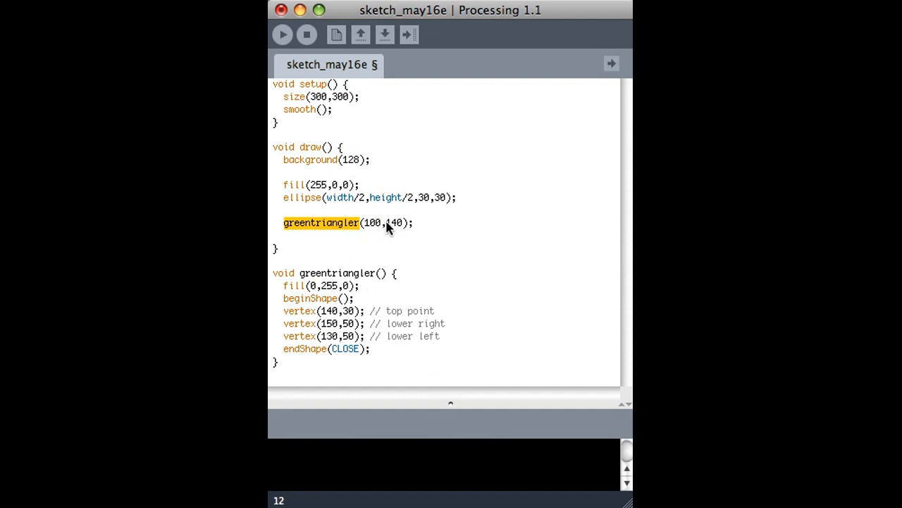
{"action": "mouse_move", "coordinate": [383, 285]}
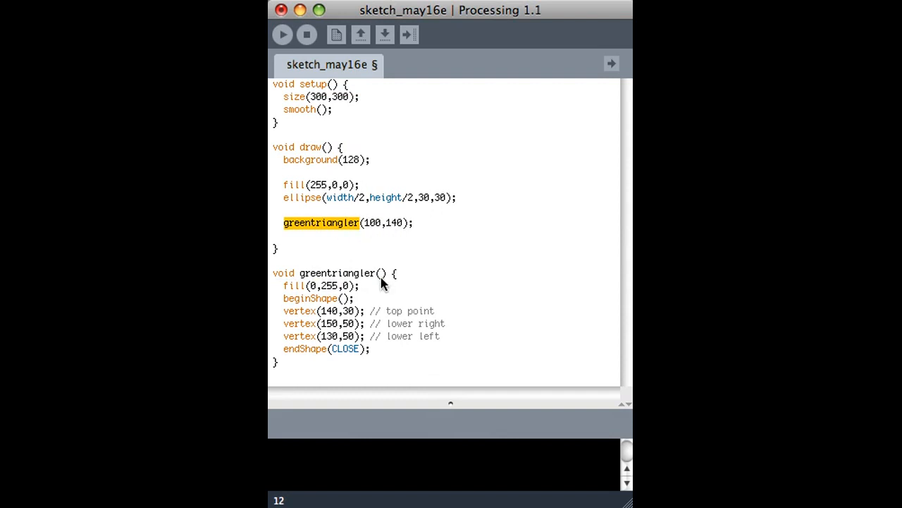
Step: Declare greentriangler with int x, int y parameters and ready a line after beginShape()
{"action": "type", "text": "int"}
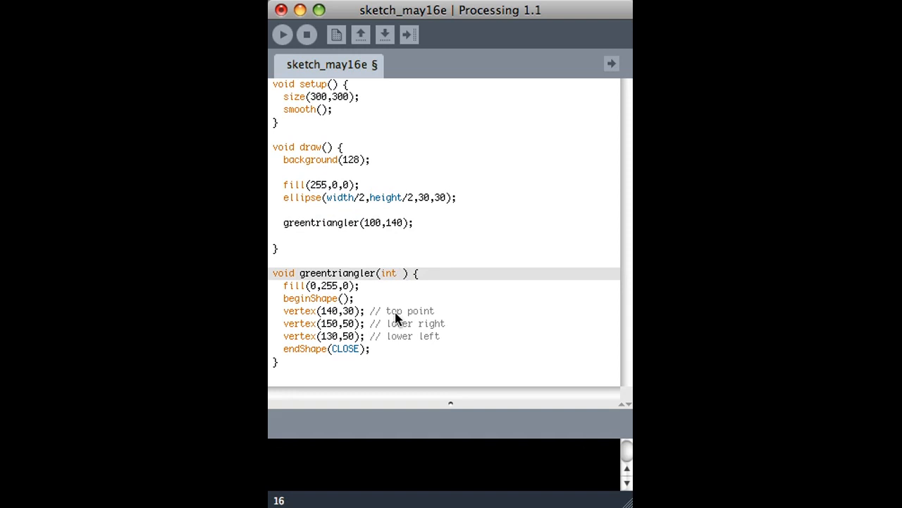
{"action": "type", "text": "x,"}
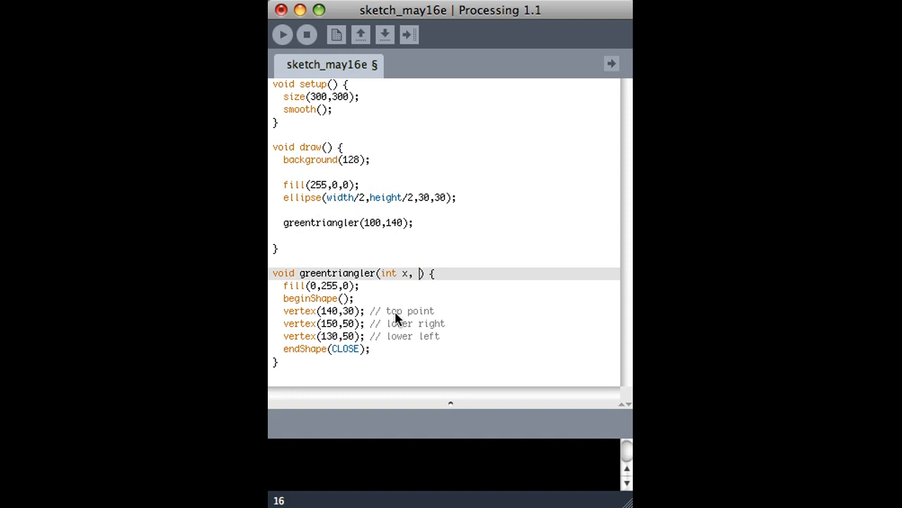
{"action": "type", "text": "int y"}
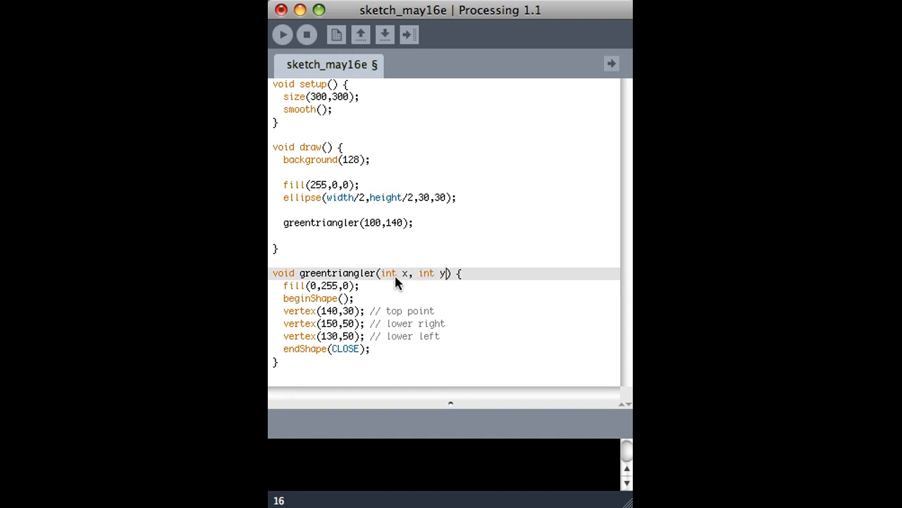
{"action": "double_click", "coordinate": [403, 274]}
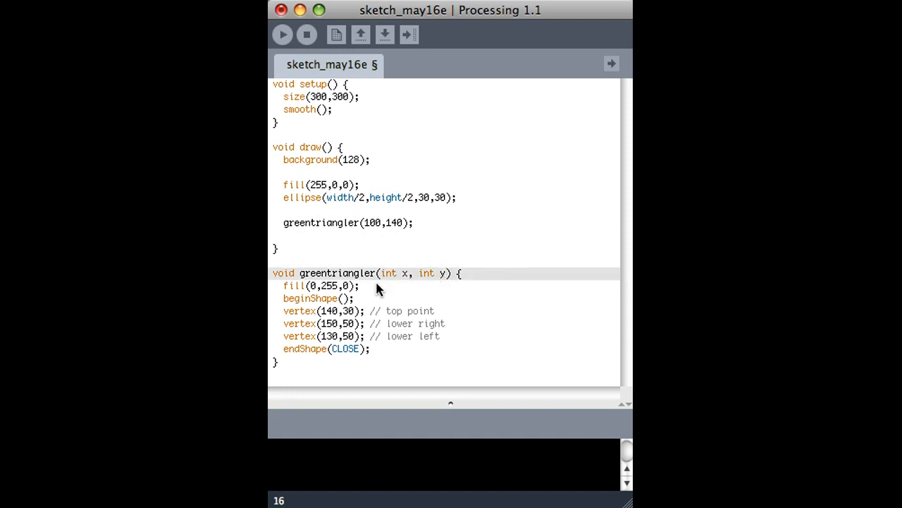
{"action": "left_click", "coordinate": [284, 284]}
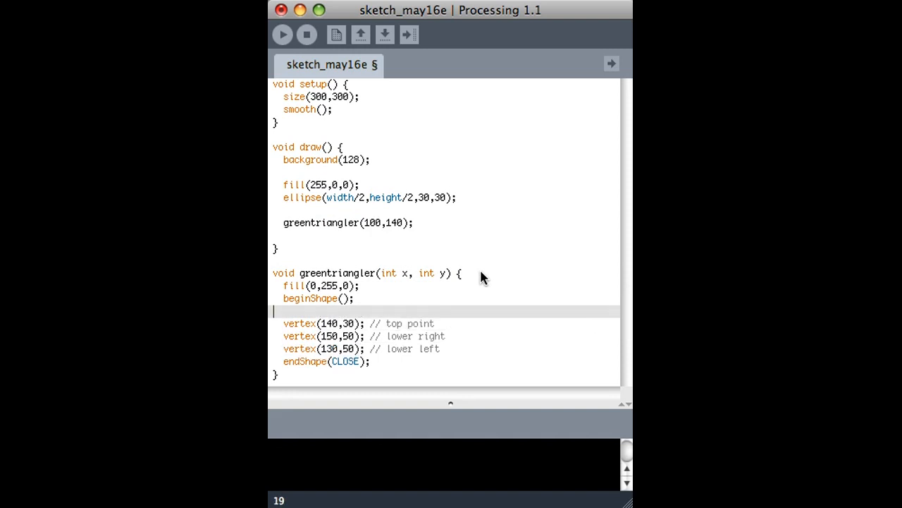
Step: Add vertex(x,y) as the top point and vertex(x+10,y+20) for the lower right
{"action": "type", "text": "verte"}
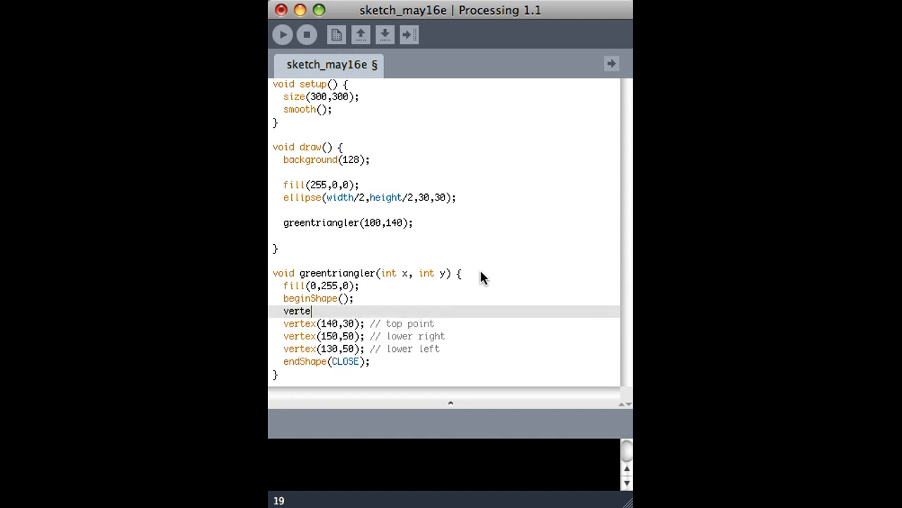
{"action": "type", "text": "x"}
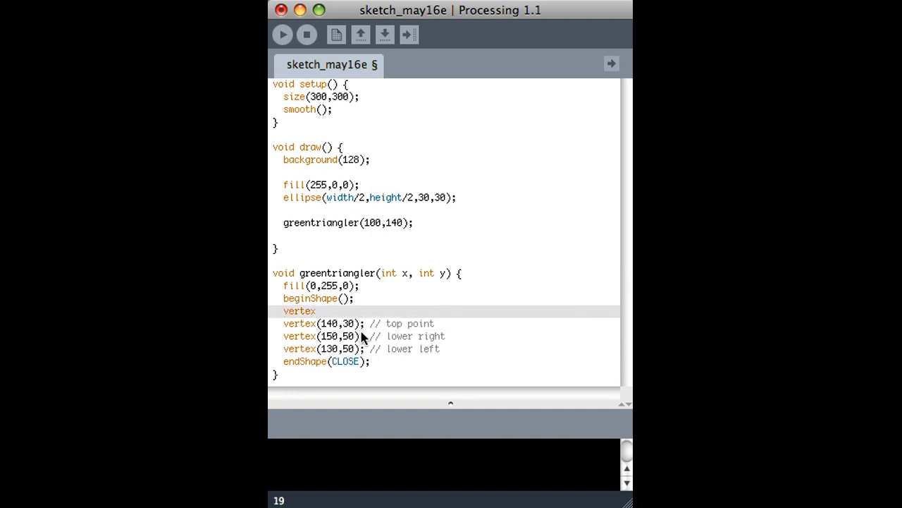
{"action": "type", "text": "(x,y);  // top point"}
{"action": "type", "text": "vert"}
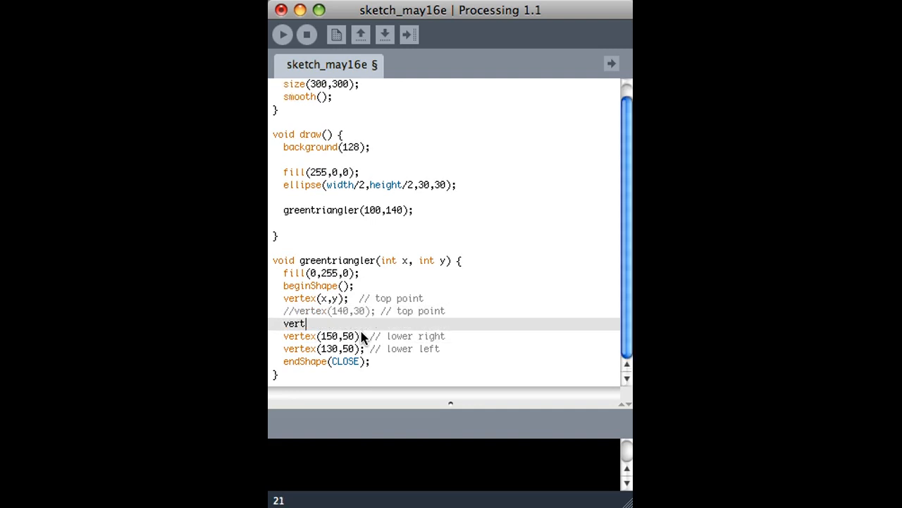
{"action": "type", "text": "ex("}
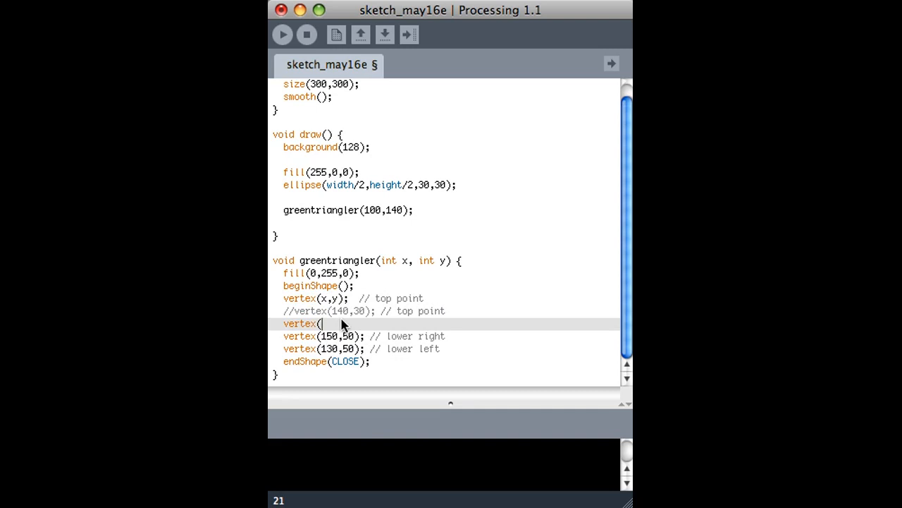
{"action": "type", "text": "x"}
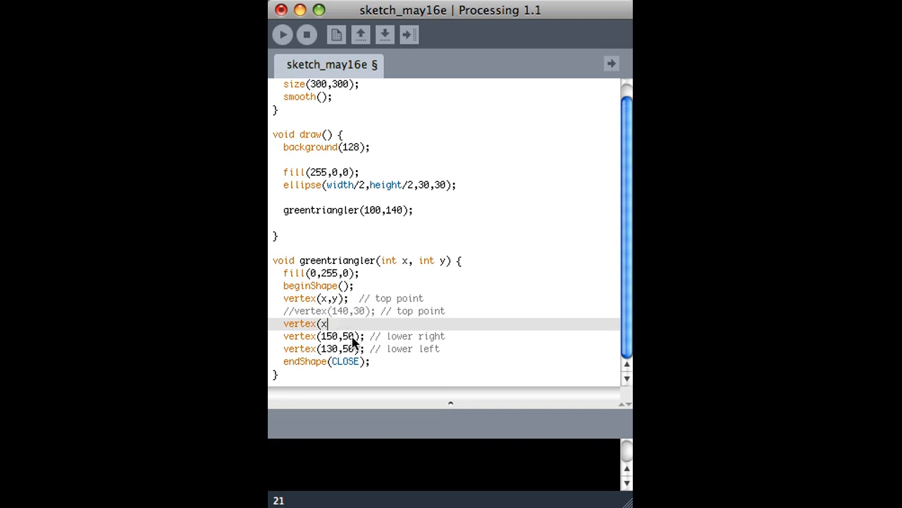
{"action": "type", "text": "+10,"}
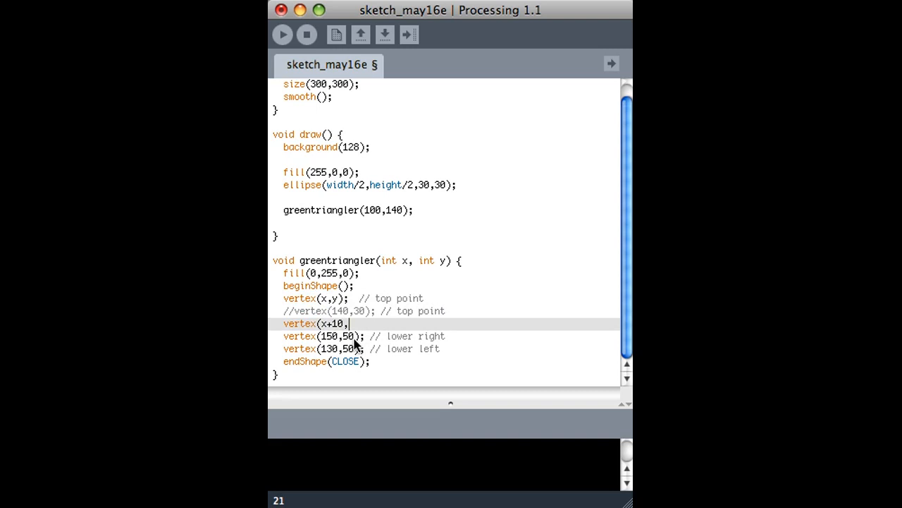
{"action": "type", "text": "y+"}
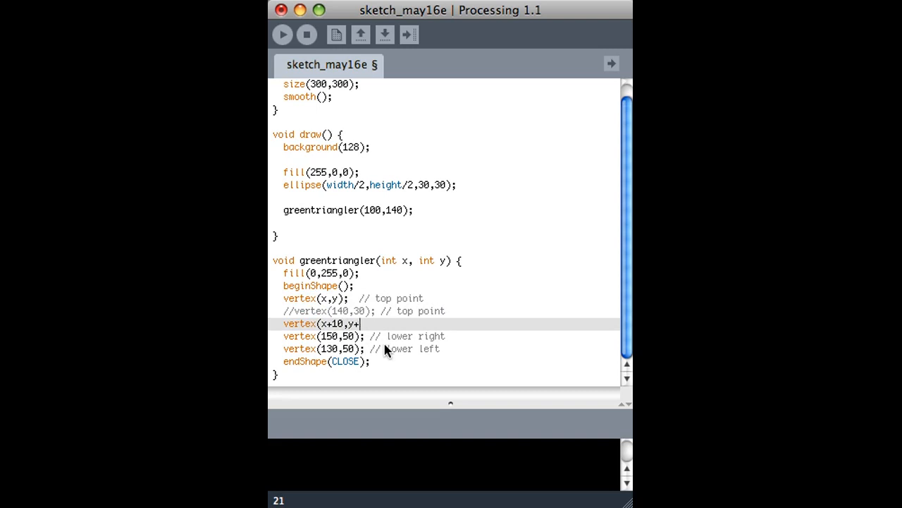
{"action": "type", "text": "20);"}
{"action": "left_click", "coordinate": [444, 336]}
{"action": "type", "text": "v"}
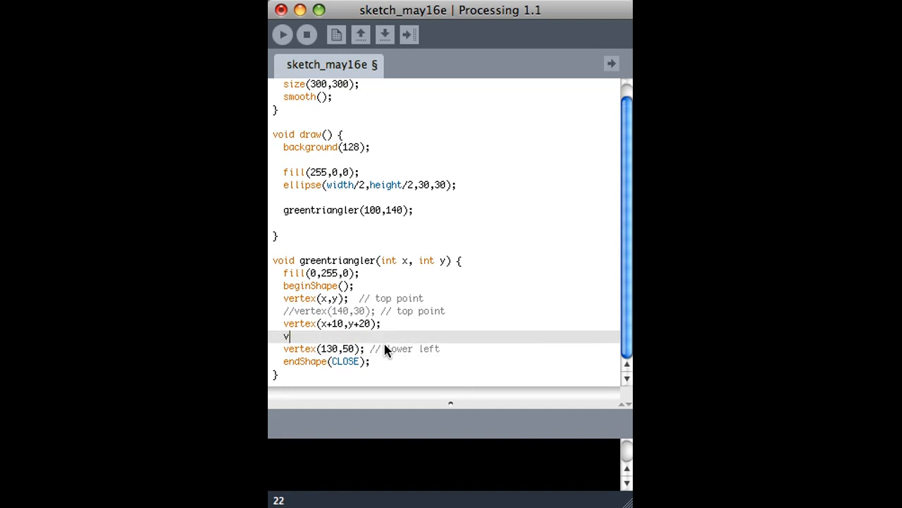
Step: Replace the lower-left corner with vertex(x-10,y+20)
{"action": "type", "text": "ertex("}
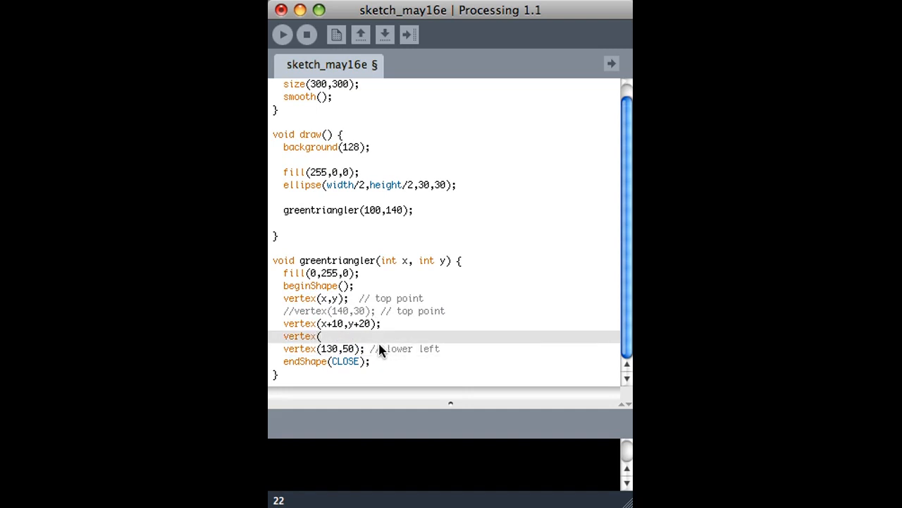
{"action": "type", "text": "x="}
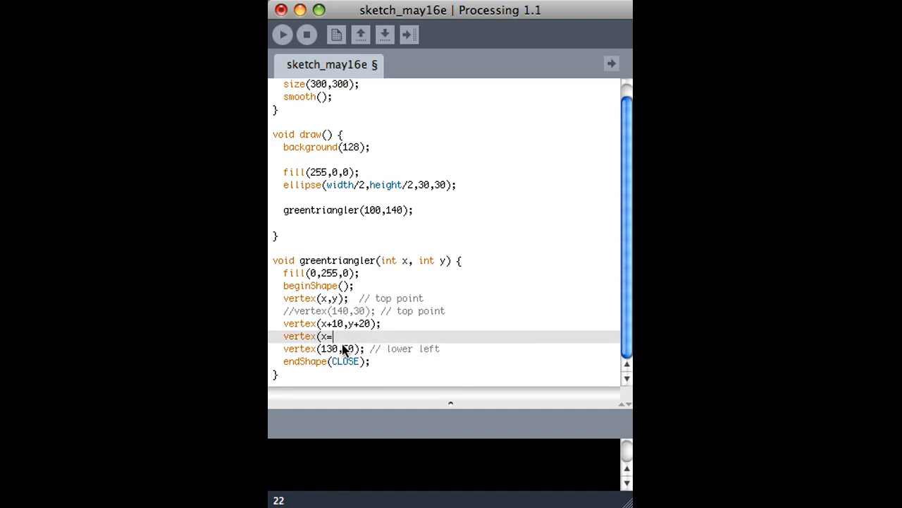
{"action": "type", "text": "-10"}
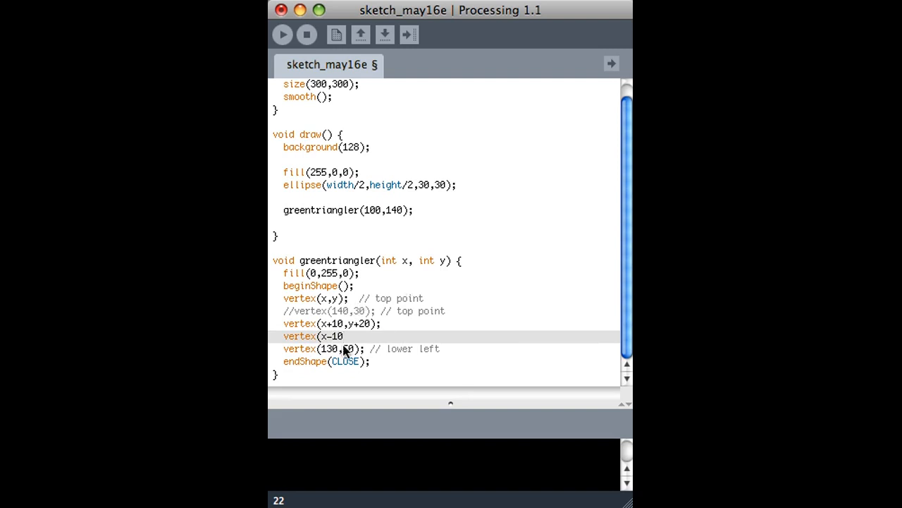
{"action": "type", "text": "50"}
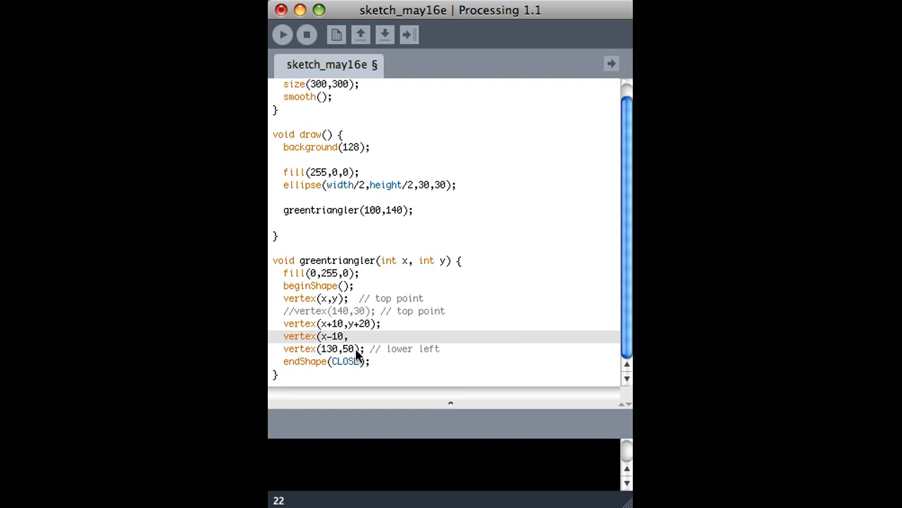
{"action": "mouse_move", "coordinate": [368, 355]}
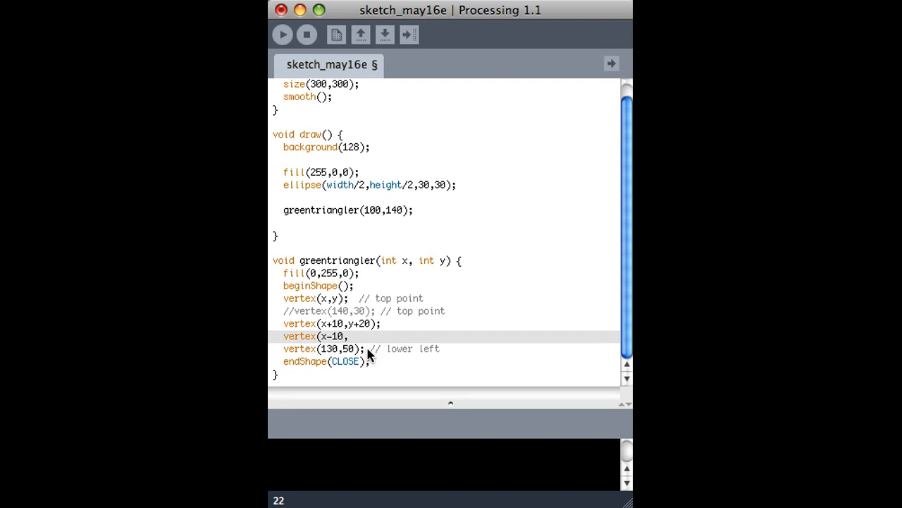
{"action": "type", "text": ",y+20);"}
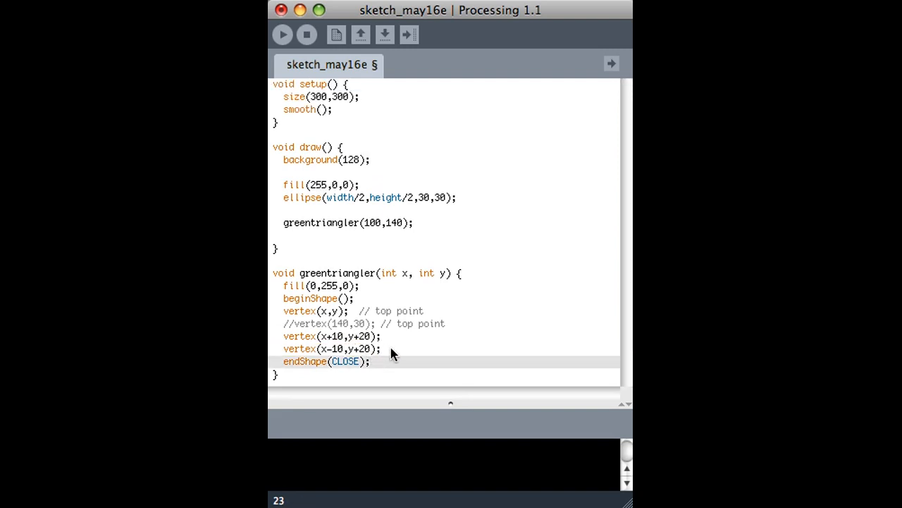
Step: Change the draw call to greentriangler(mouseX, mouseY) so the triangle tracks the mouse
{"action": "left_click", "coordinate": [282, 34]}
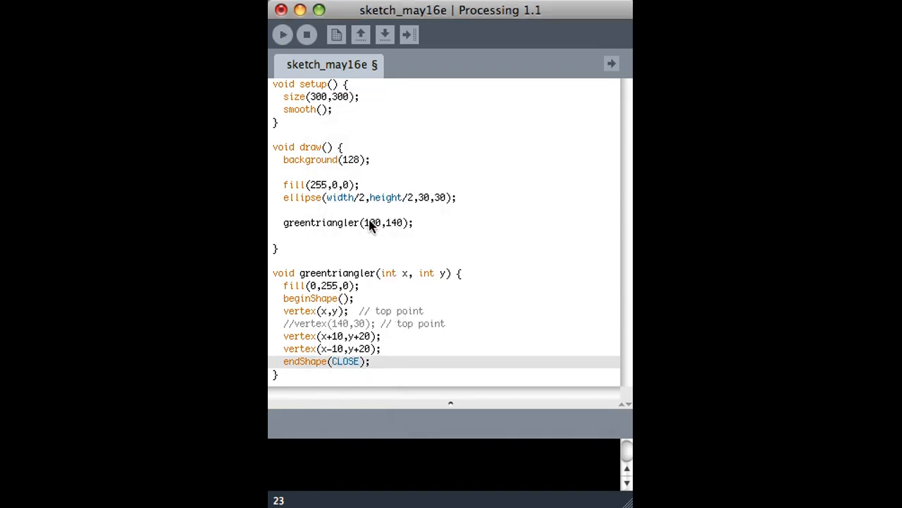
{"action": "key", "text": "Backspace"}
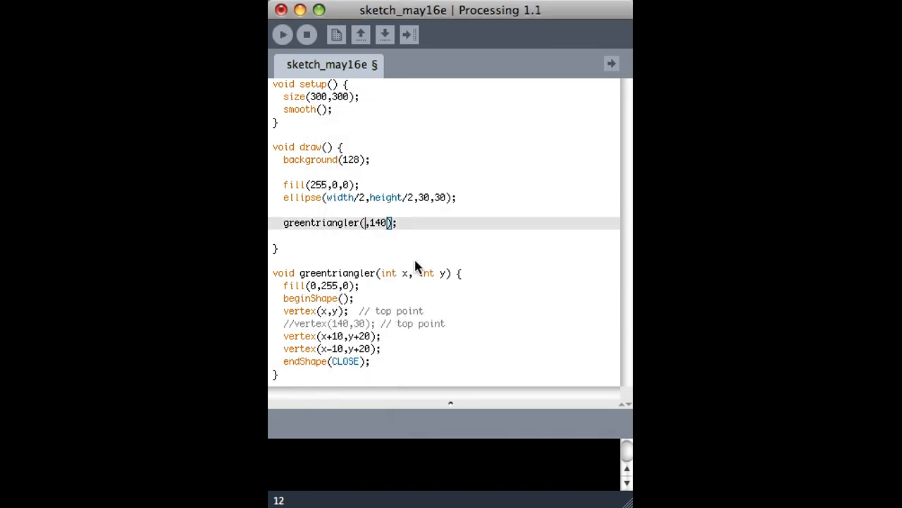
{"action": "type", "text": "200"}
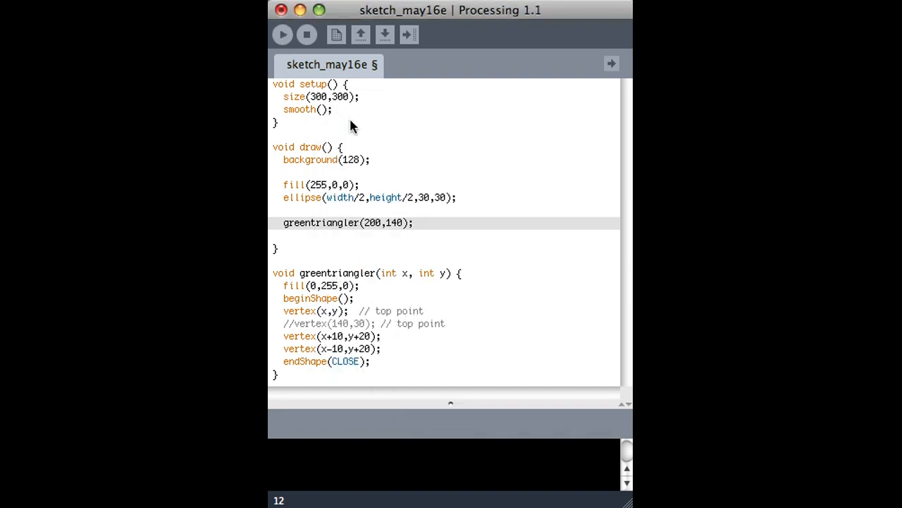
{"action": "type", "text": "mouseX"}
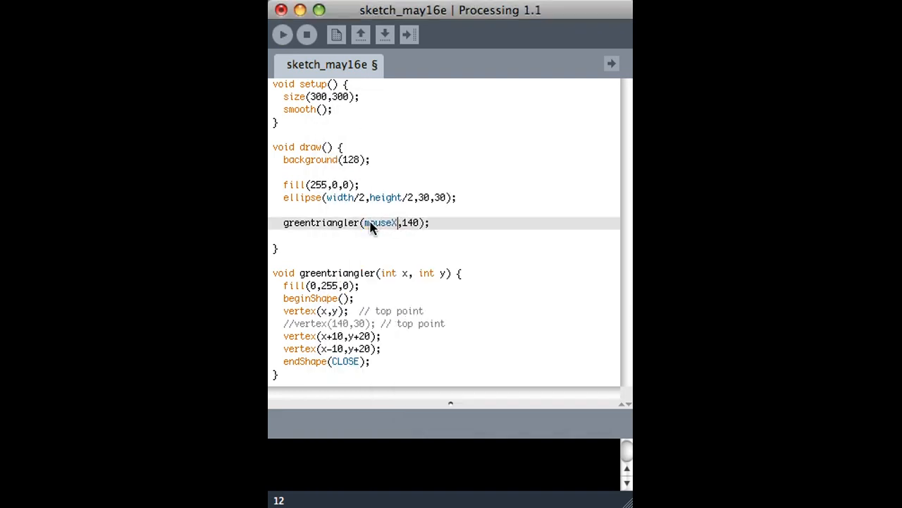
{"action": "type", "text": "mouseY"}
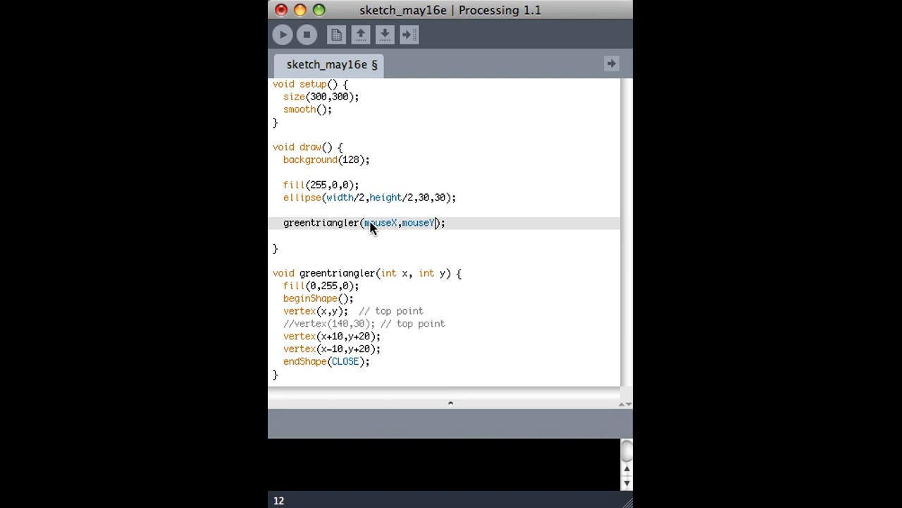
{"action": "left_click", "coordinate": [282, 34]}
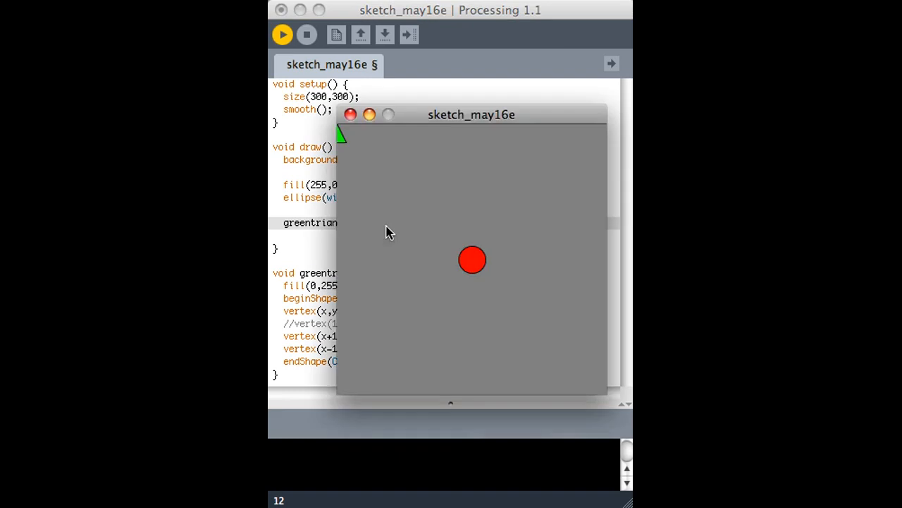
{"action": "mouse_move", "coordinate": [468, 195]}
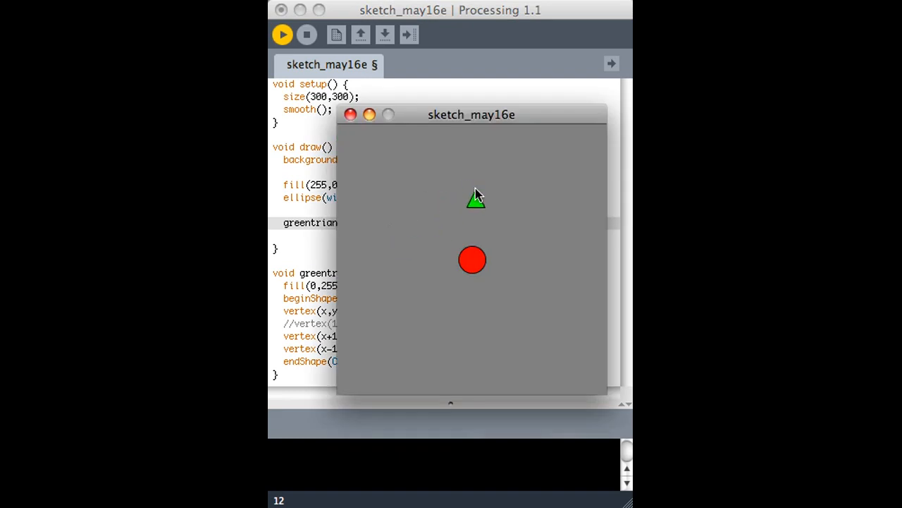
{"action": "left_click", "coordinate": [349, 115]}
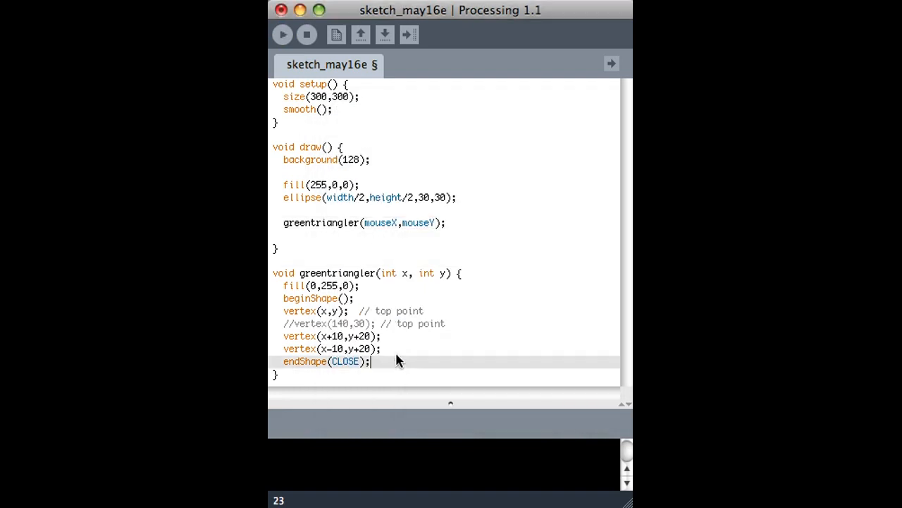
{"action": "double_click", "coordinate": [417, 223]}
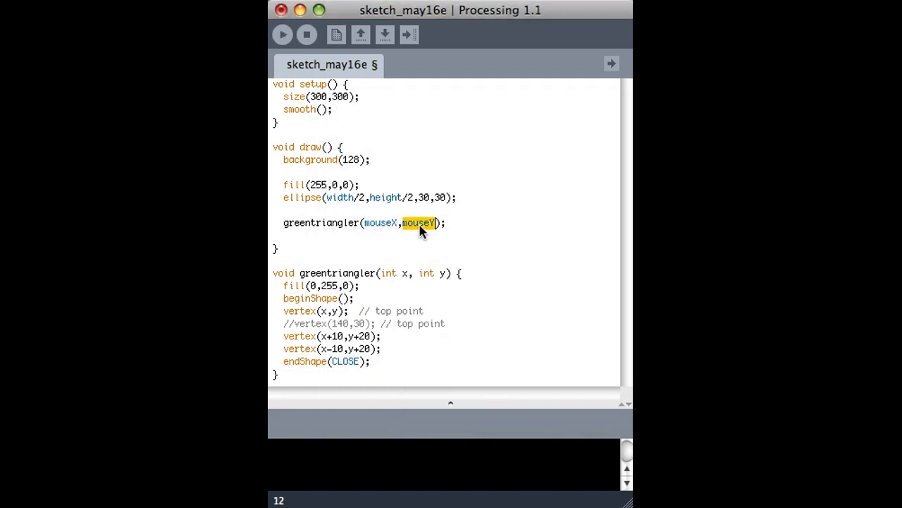